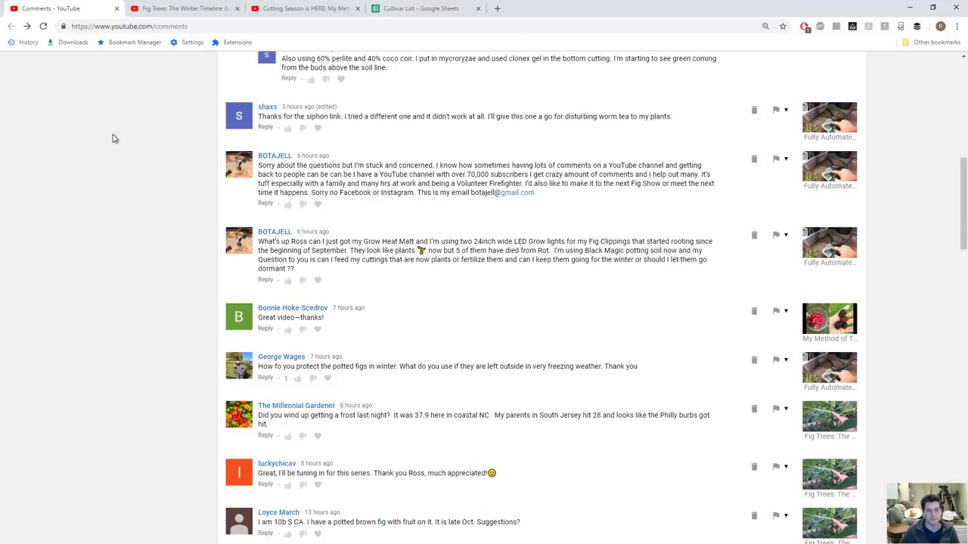
mouse_move(142, 108)
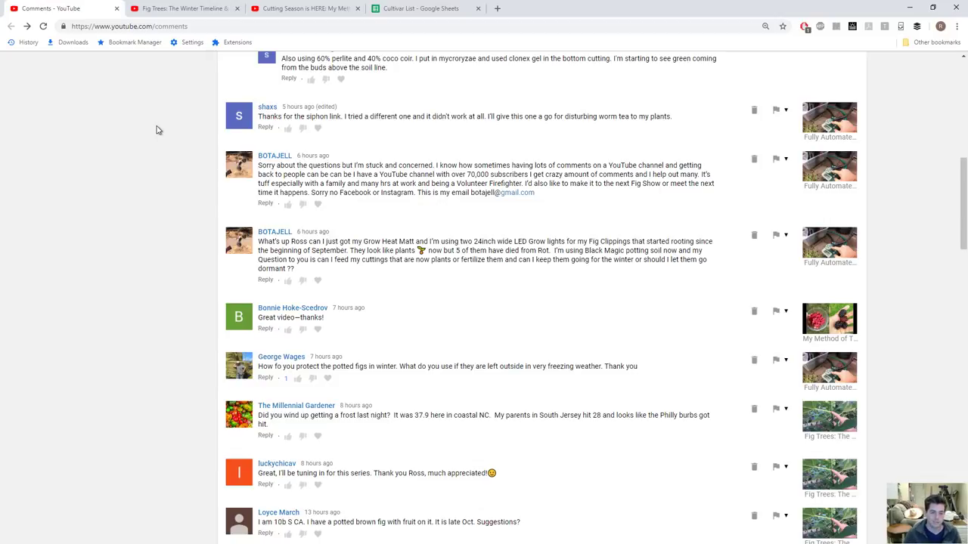
Step: Bring up the Figs by Flavor Group sheet and pan right to the Fruity Honey and Sharp Berry columns
click(428, 9)
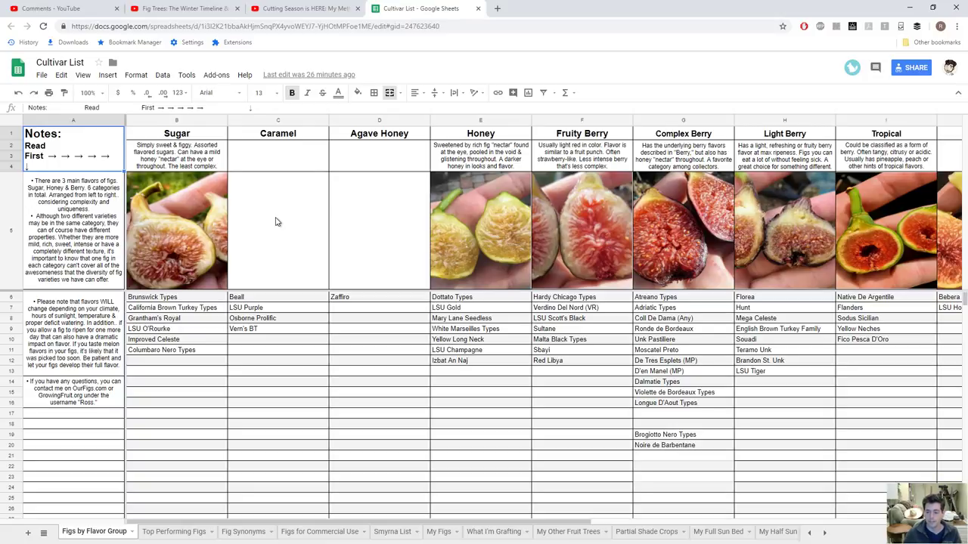
mouse_move(209, 140)
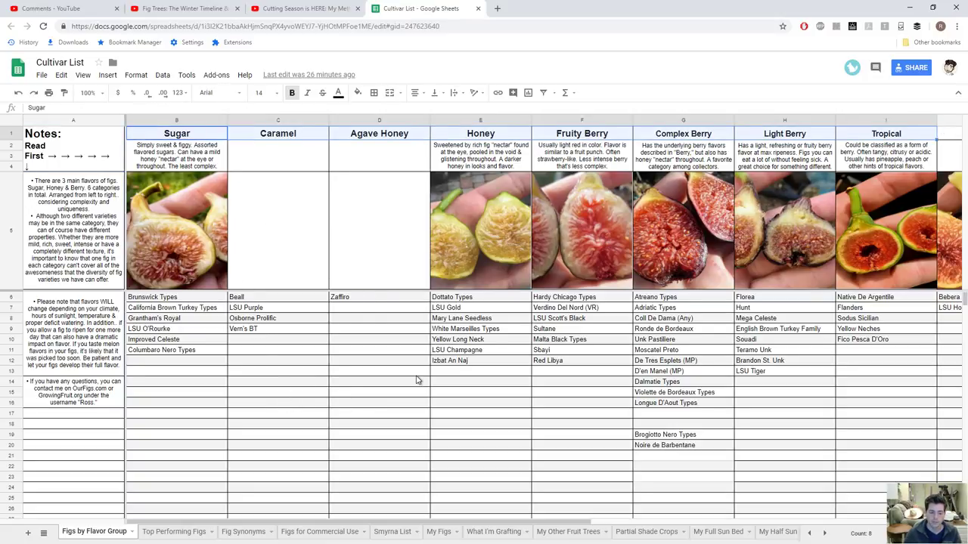
click(378, 374)
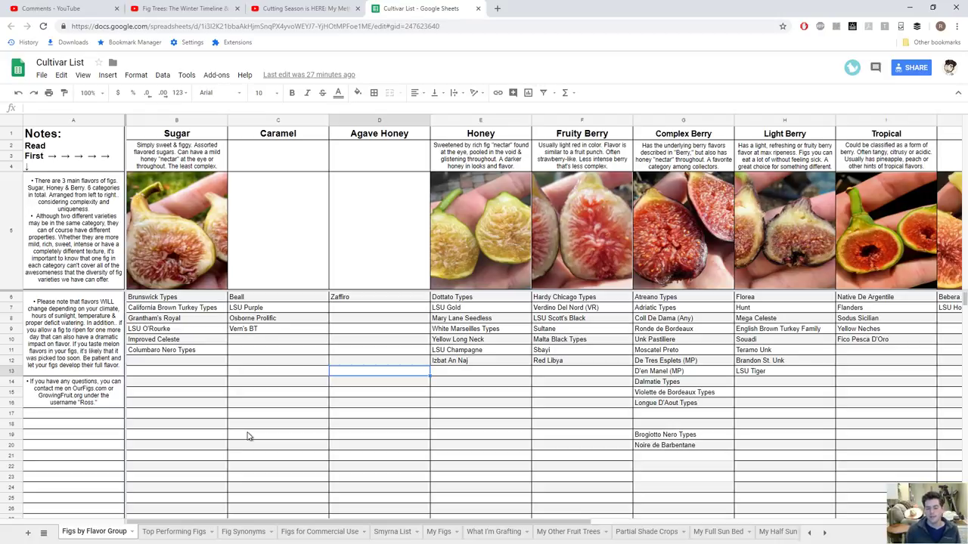
mouse_move(244, 514)
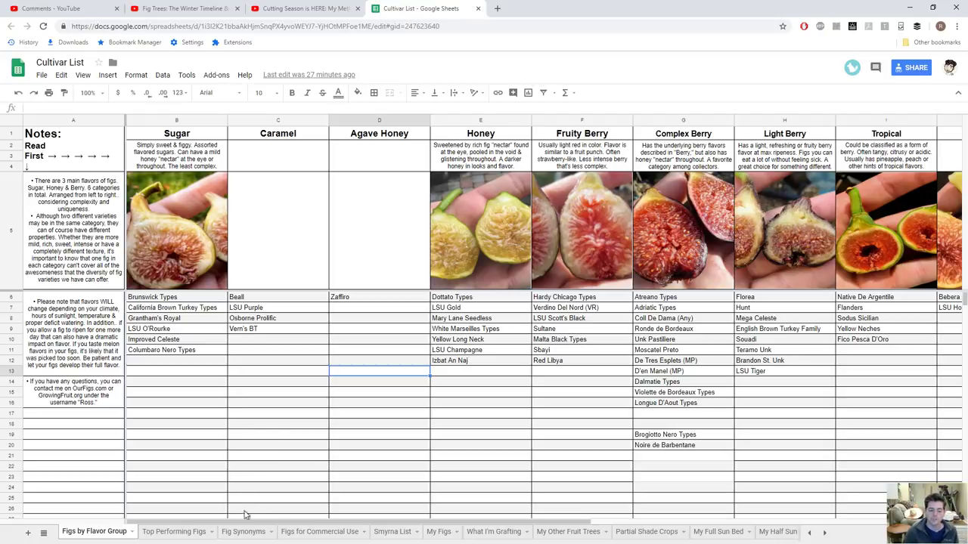
scroll(right, 3)
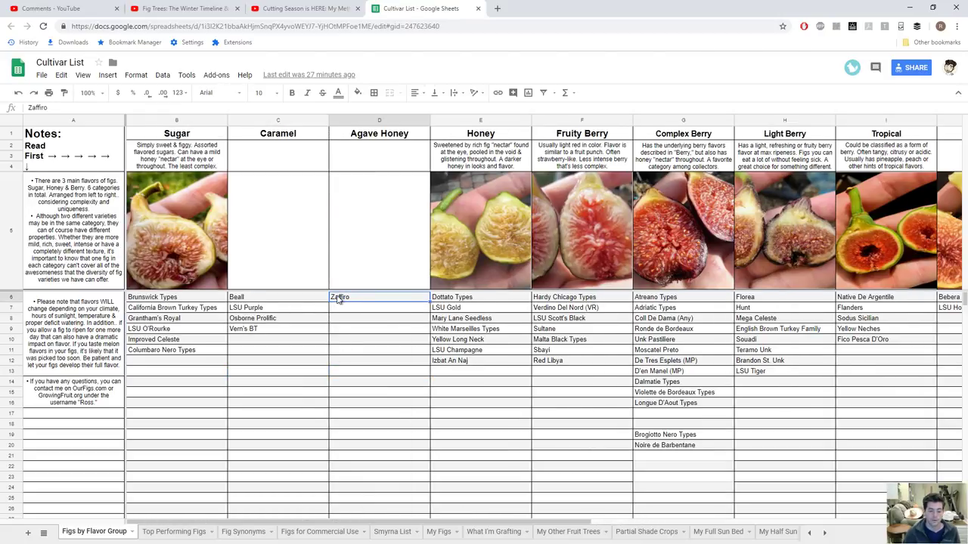
scroll(right, 3)
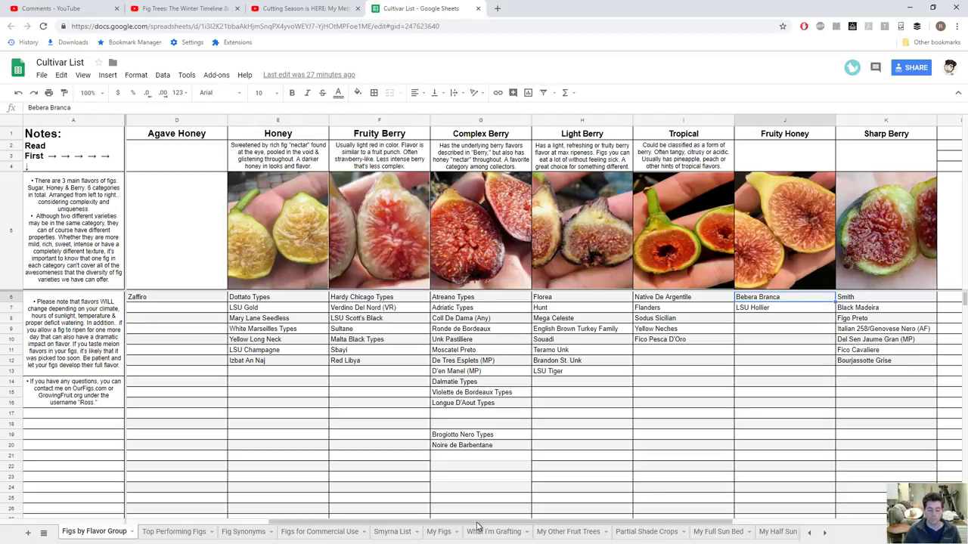
mouse_move(182, 538)
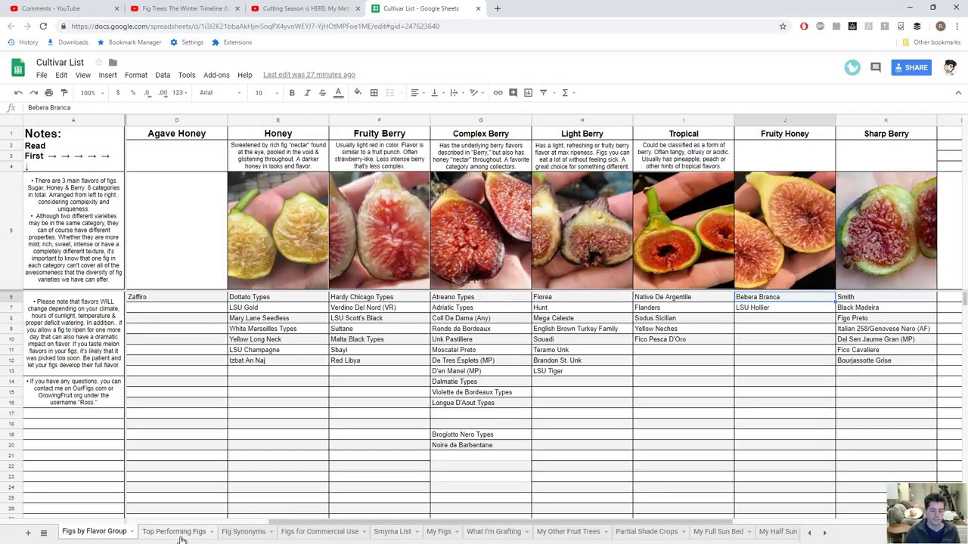
mouse_move(293, 523)
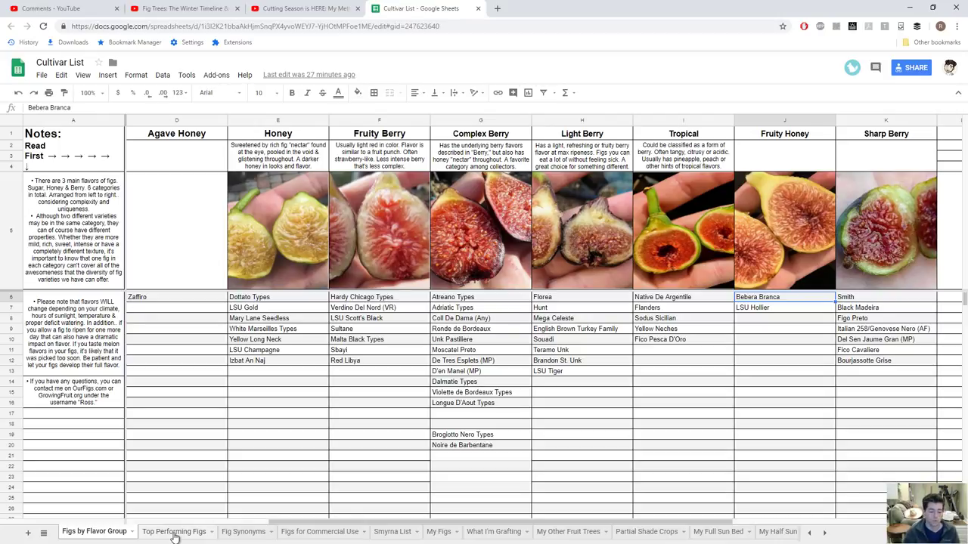
Step: Show the Top Performing Figs sheet for rainy or short-season climates with its notes
click(175, 532)
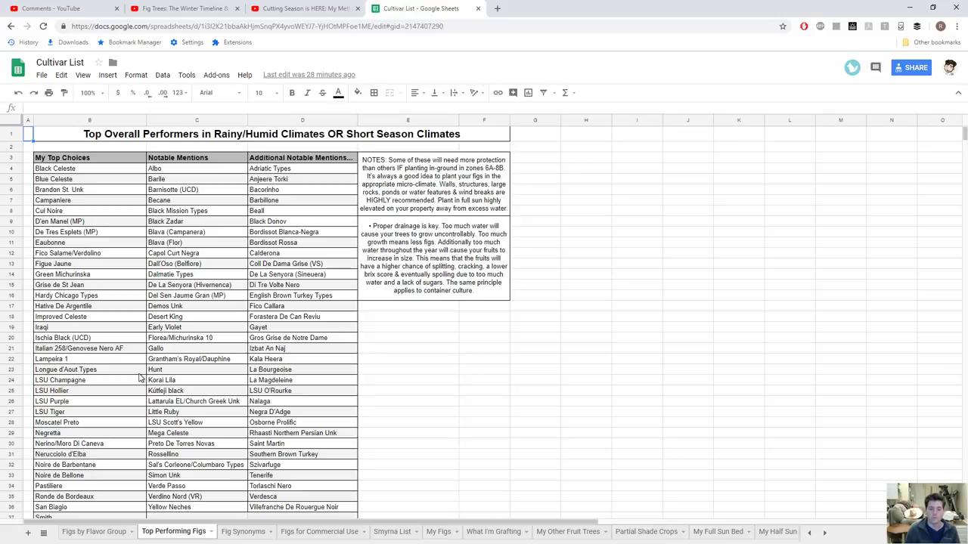
scroll(down, 3)
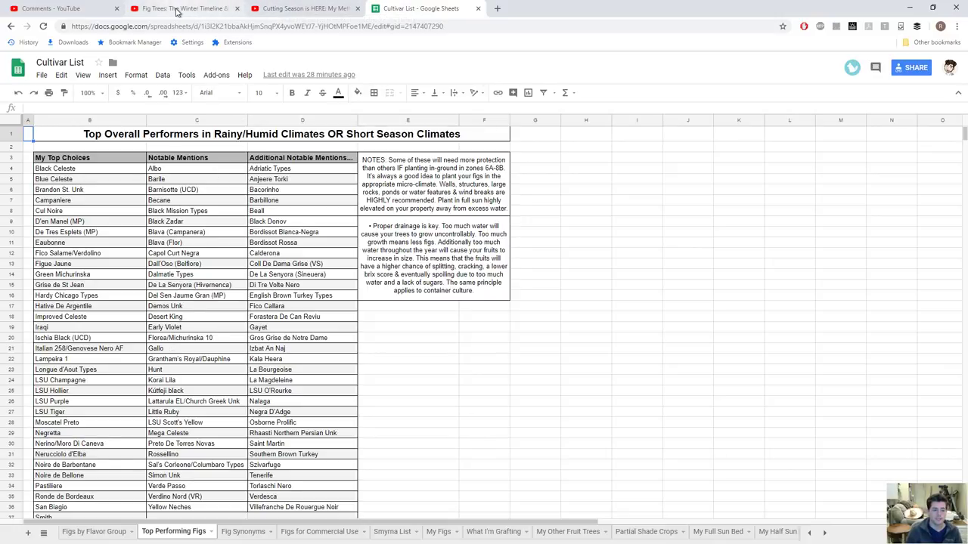
Step: Return to the YouTube Studio comments list of recent viewer fig questions
click(53, 7)
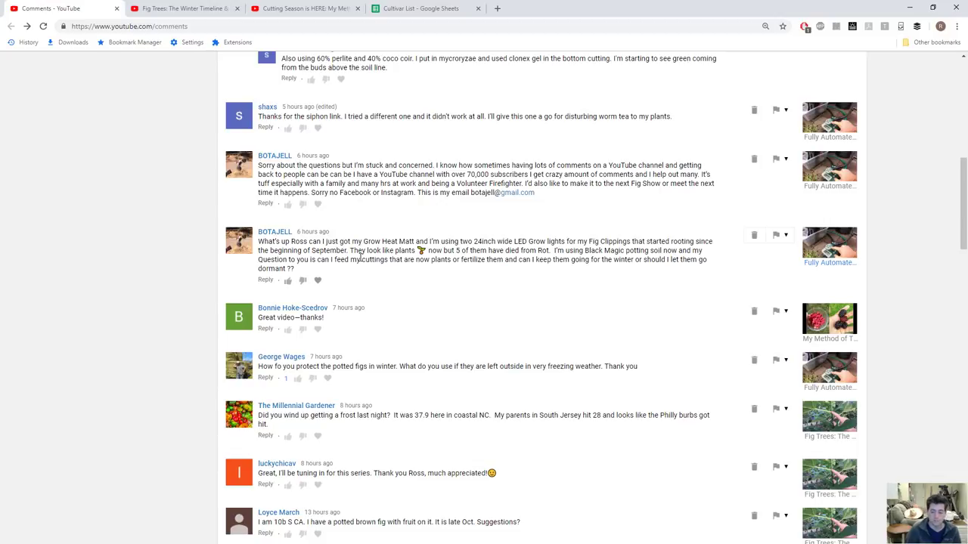
mouse_move(375, 299)
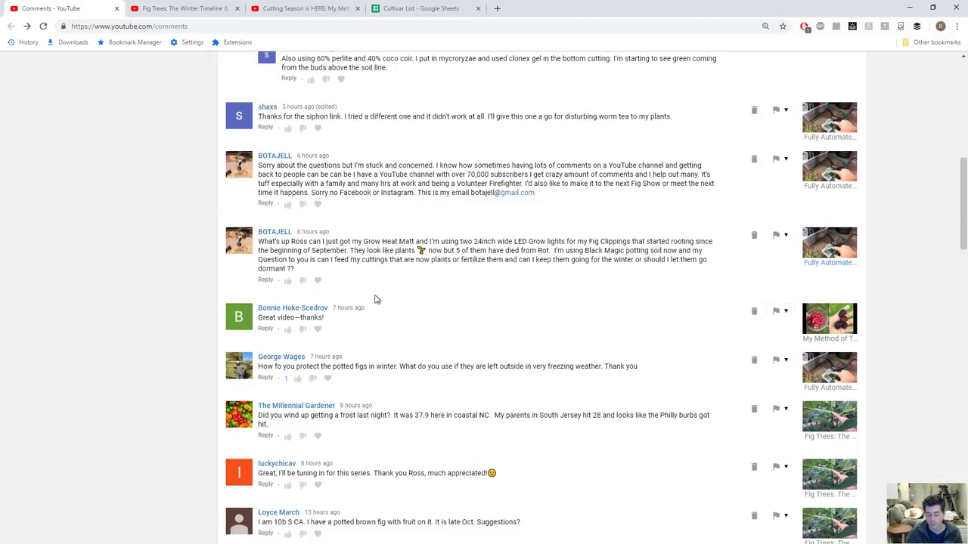
mouse_move(184, 24)
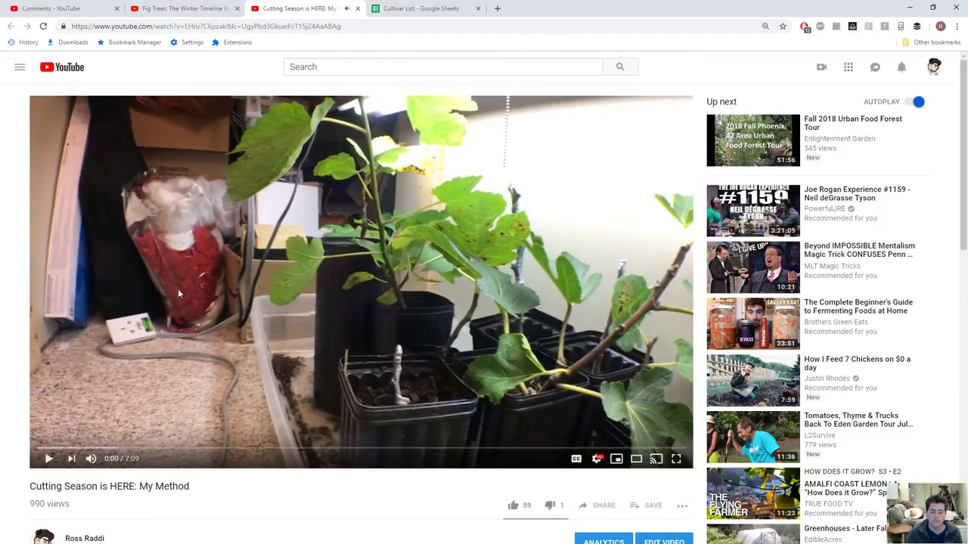
mouse_move(329, 277)
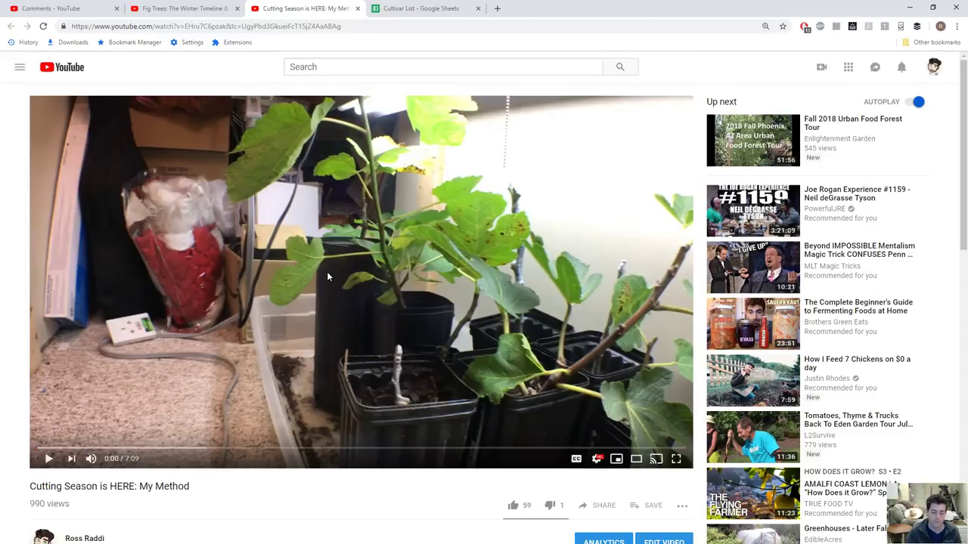
Step: Bring the Cutting Season is HERE: My Method video's comments into view
scroll(down, 3)
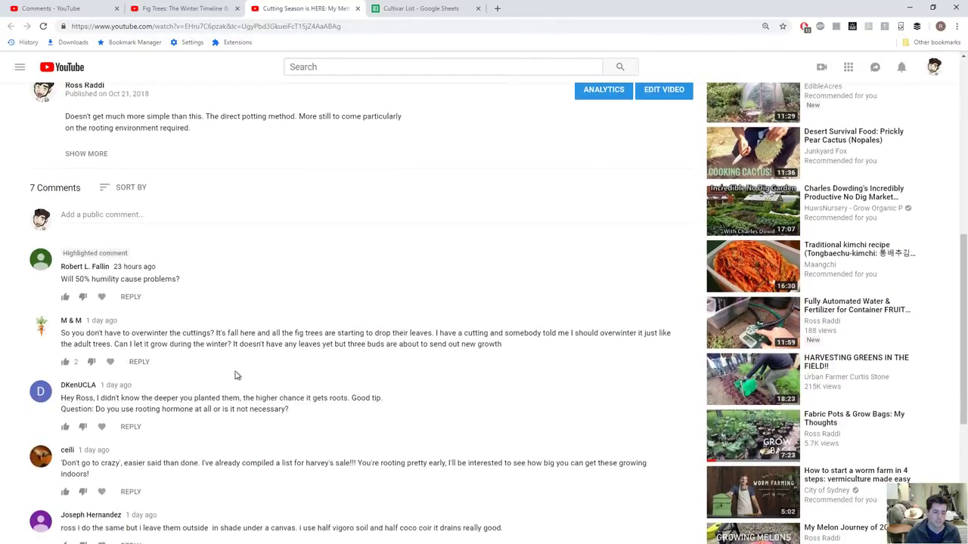
scroll(down, 3)
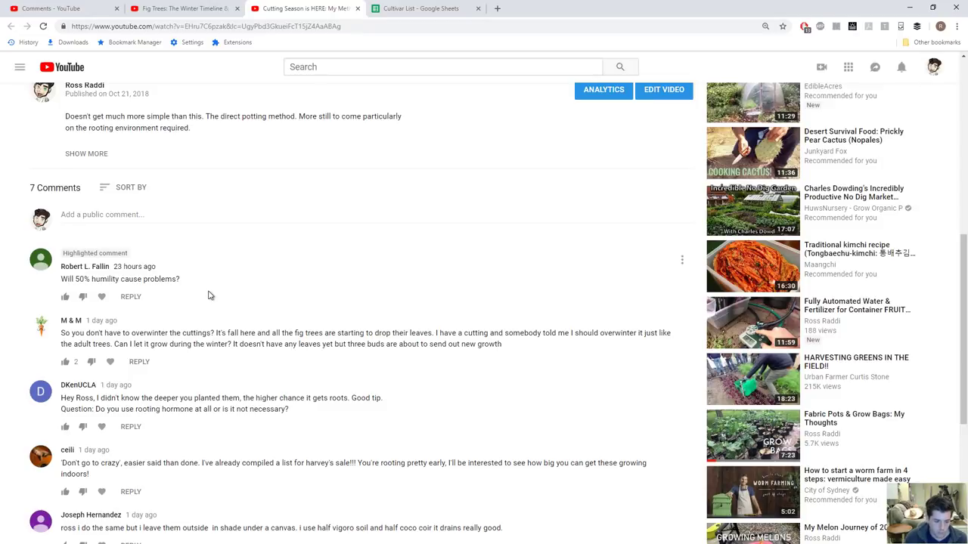
scroll(down, 3)
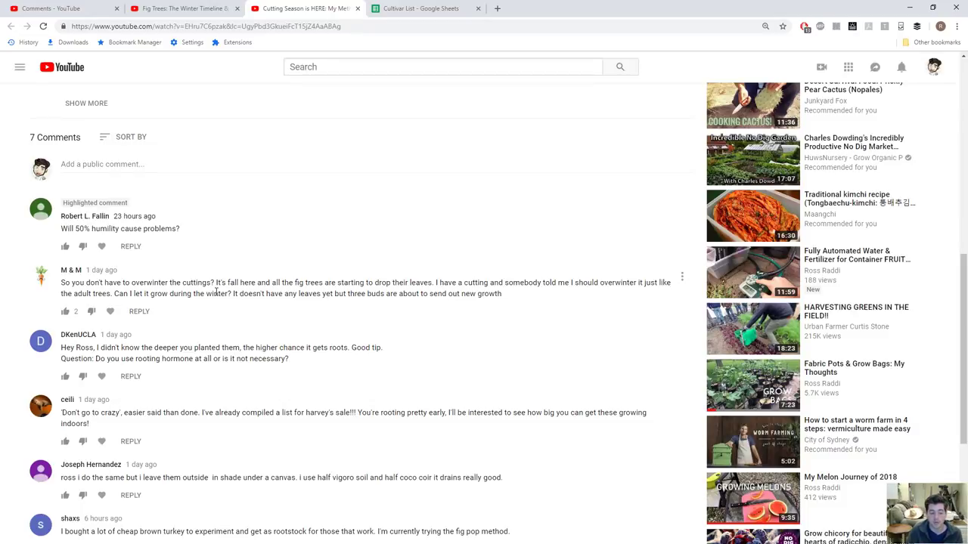
mouse_move(215, 294)
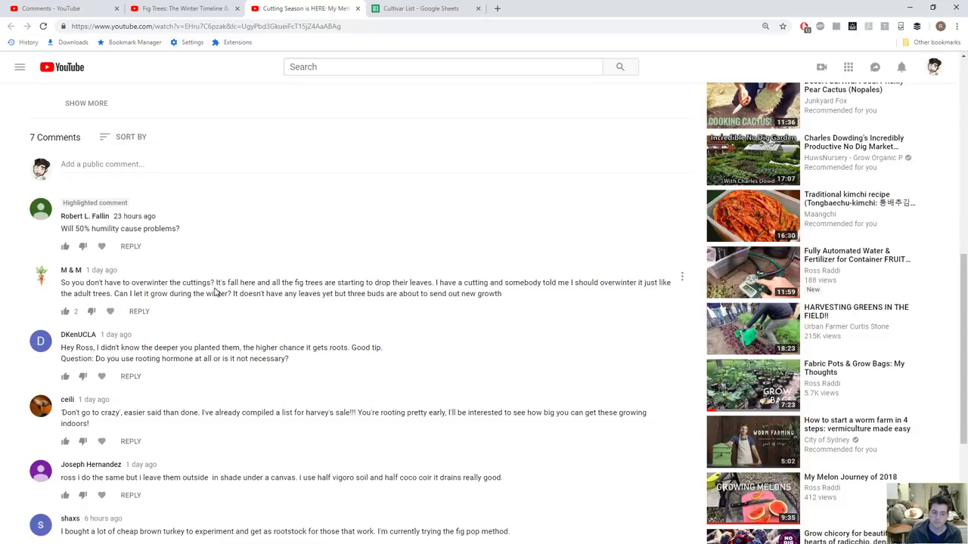
drag(60, 283, 215, 283)
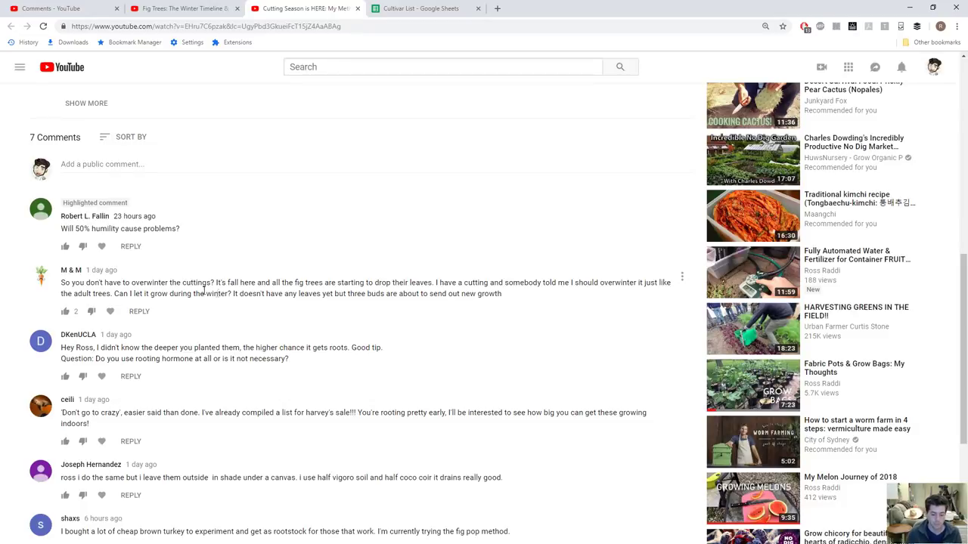
scroll(down, 3)
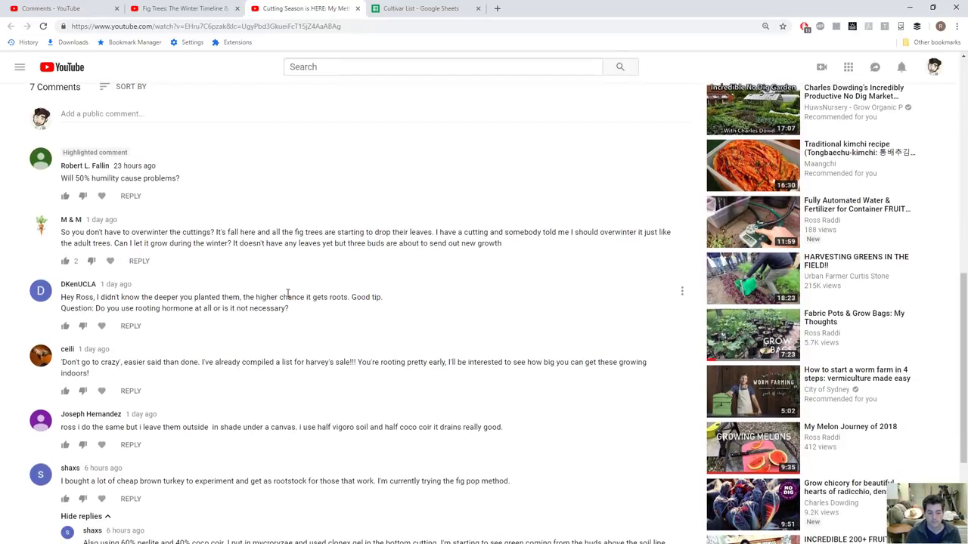
scroll(down, 3)
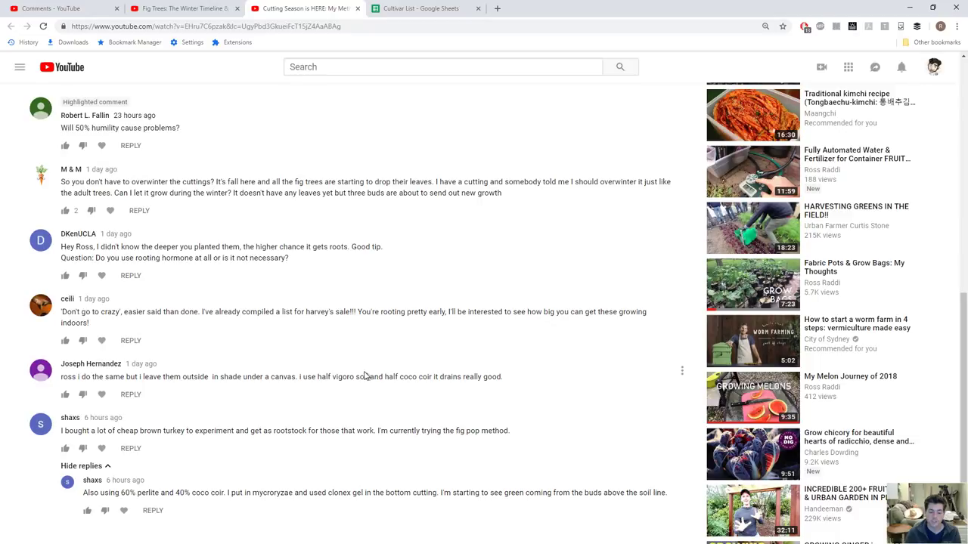
drag(366, 377, 461, 377)
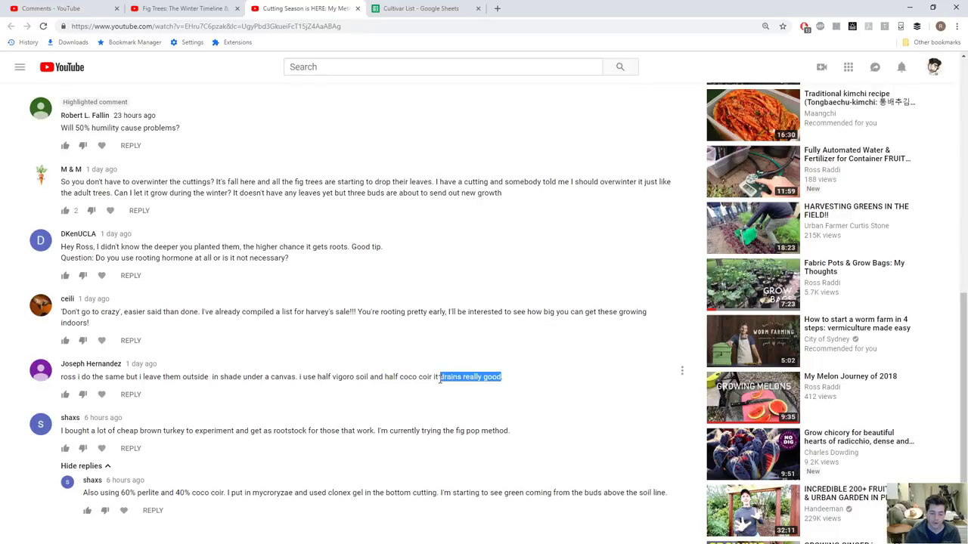
click(363, 381)
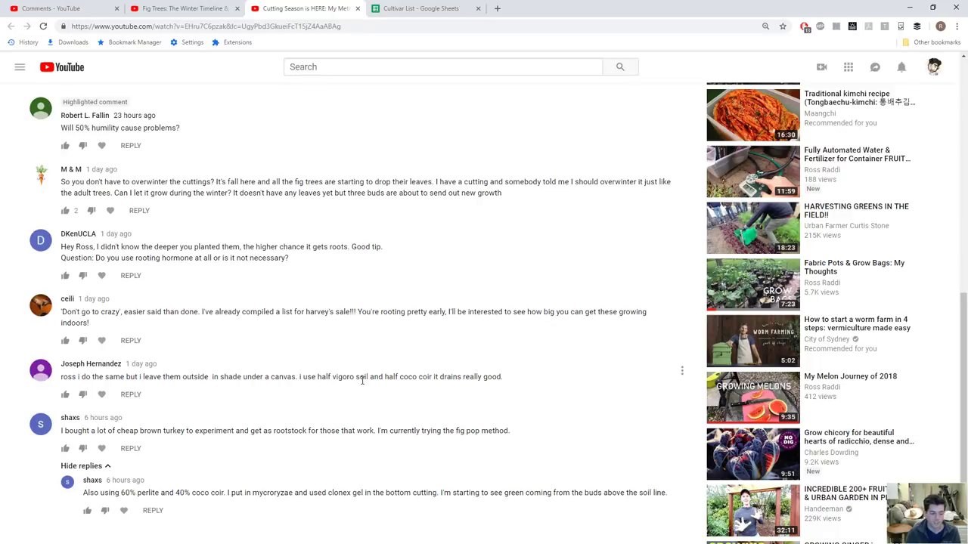
mouse_move(275, 431)
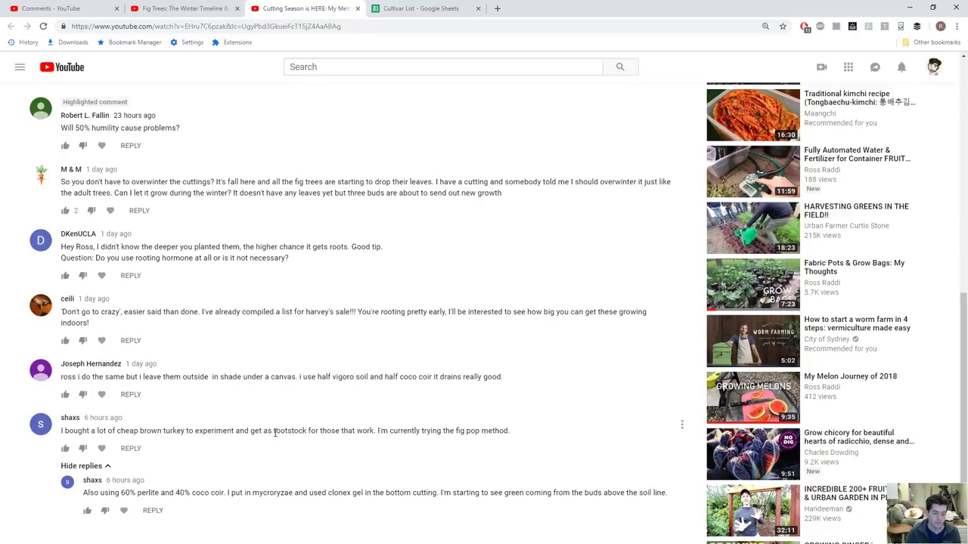
mouse_move(322, 39)
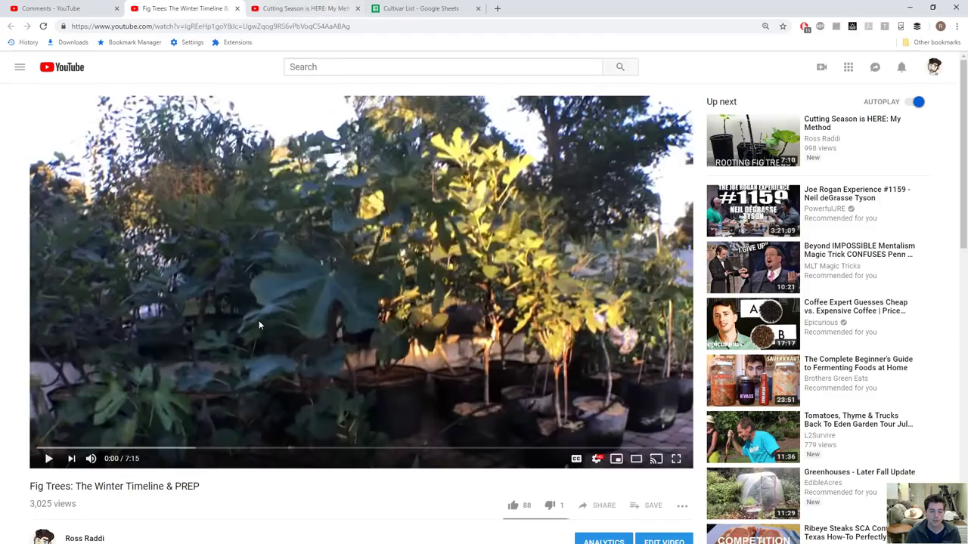
Step: Move past the player and description to the Winter Timeline & PREP video's 20 comments
scroll(down, 3)
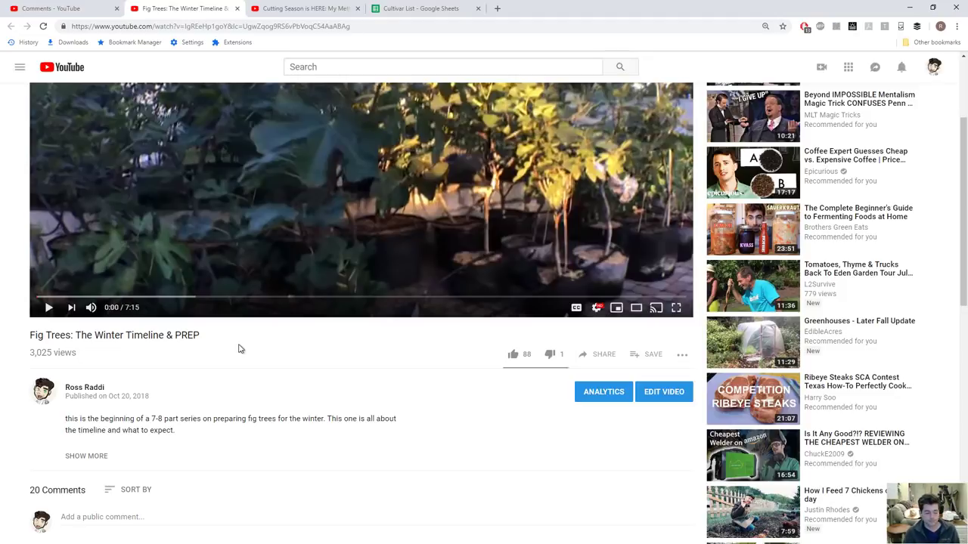
mouse_move(233, 347)
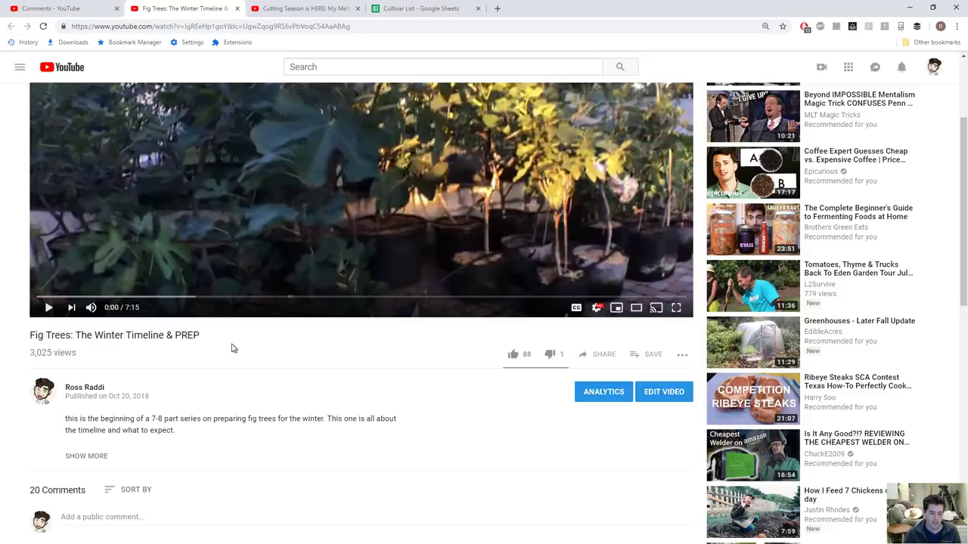
scroll(down, 3)
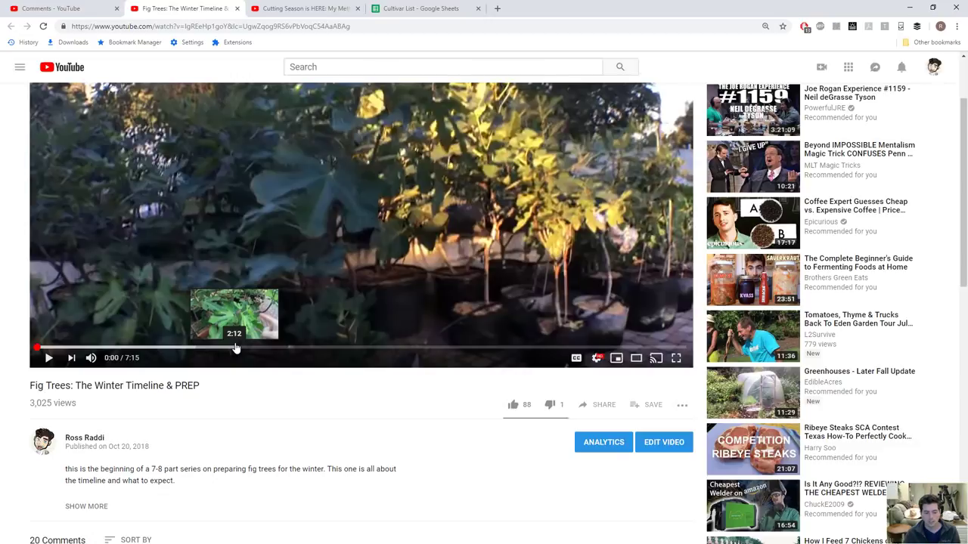
scroll(down, 3)
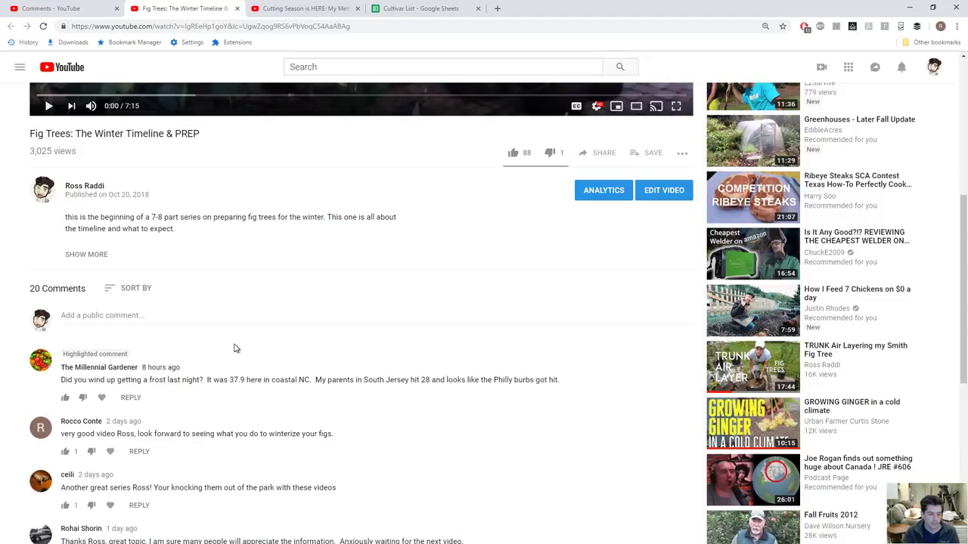
Step: Continue down the Winter Timeline video's comments before checking Langhorne, PA weather
scroll(down, 3)
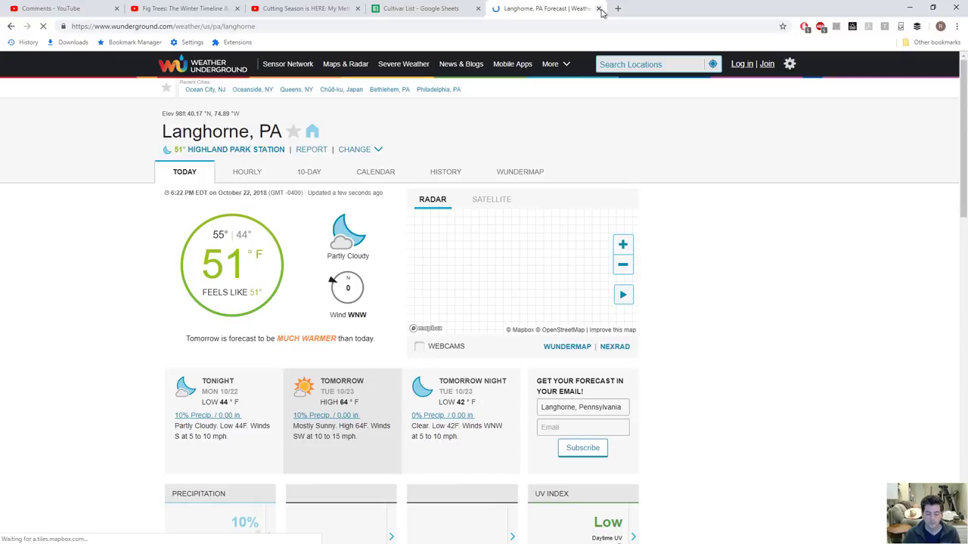
Step: Show Weather Underground's 10-day forecast chart for Langhorne, PA
click(308, 172)
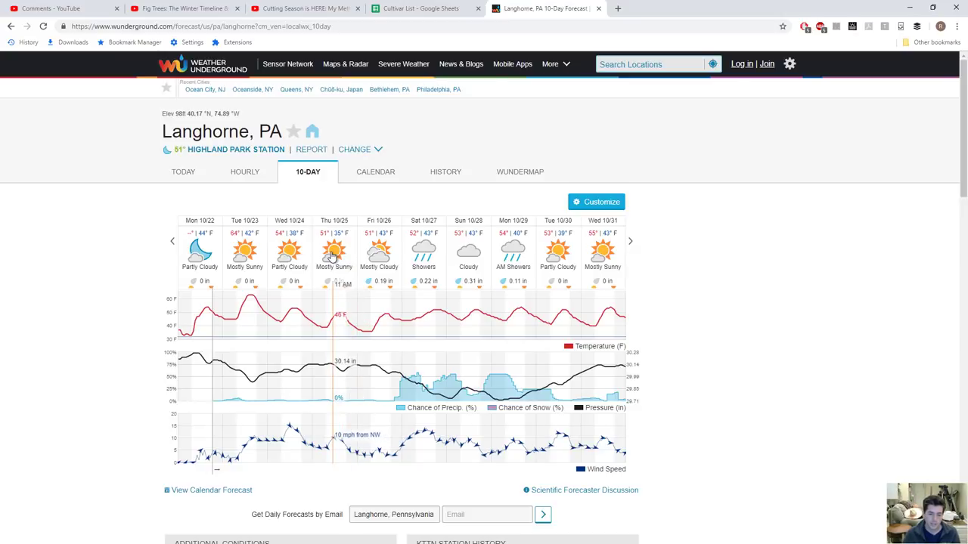
mouse_move(611, 234)
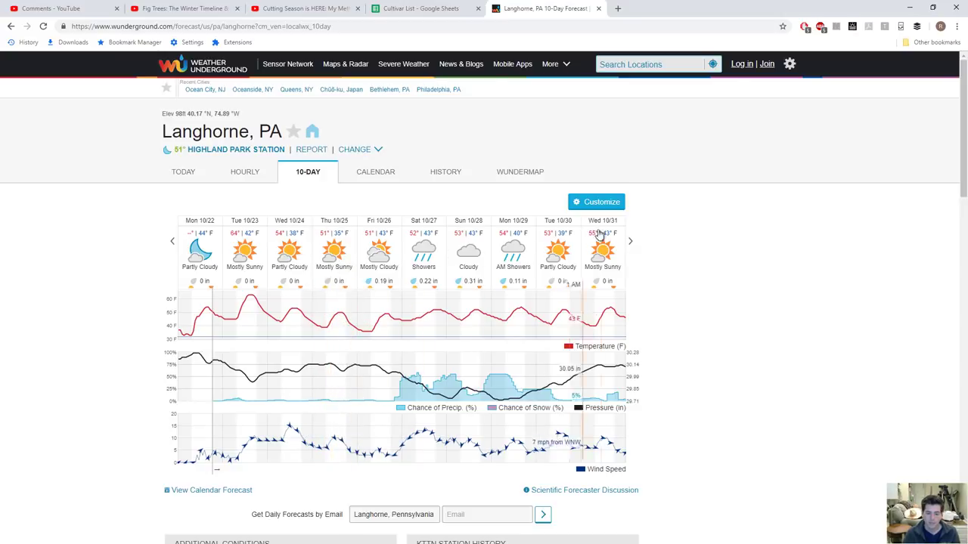
mouse_move(586, 250)
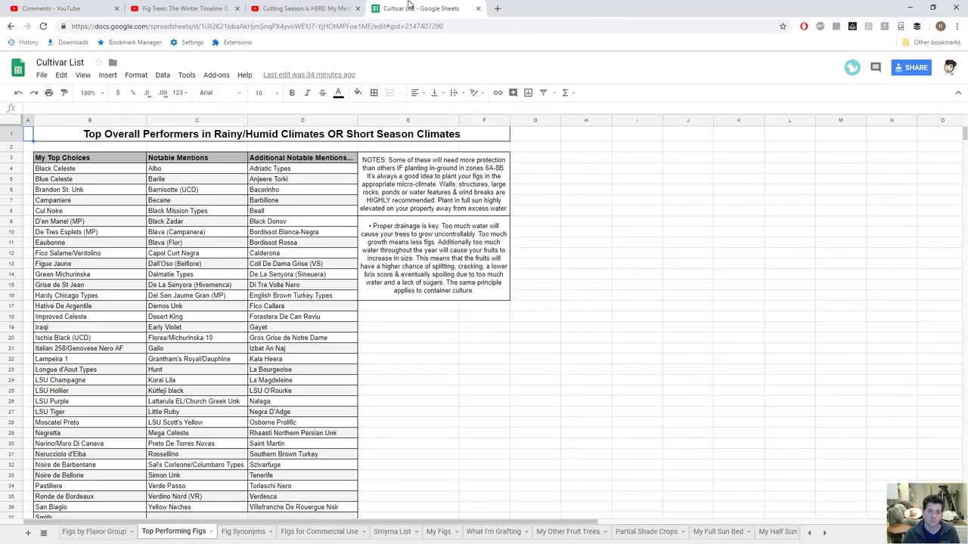
Step: Reach and highlight the viewer's Black Madeira or Violette de Bordeaux cuttings request in the Winter Timeline comments
click(53, 14)
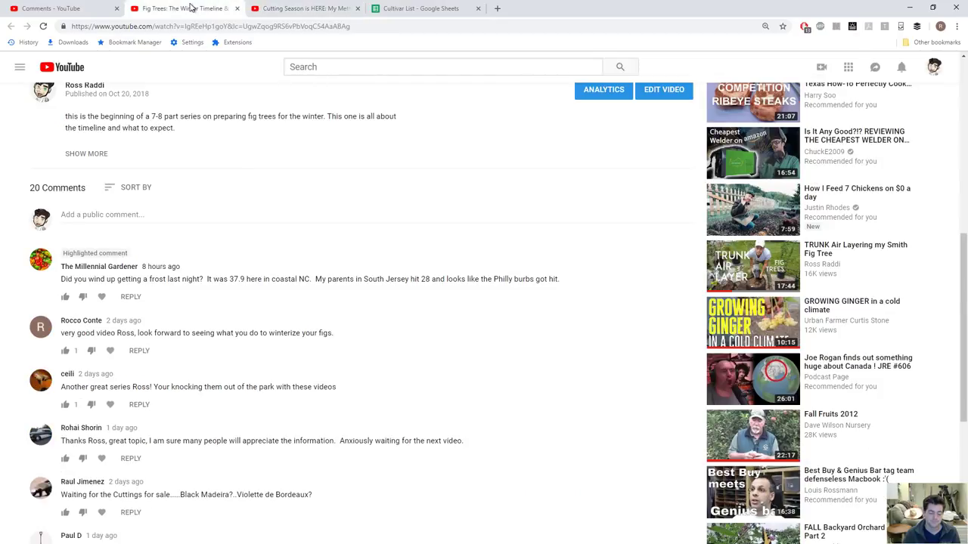
scroll(down, 3)
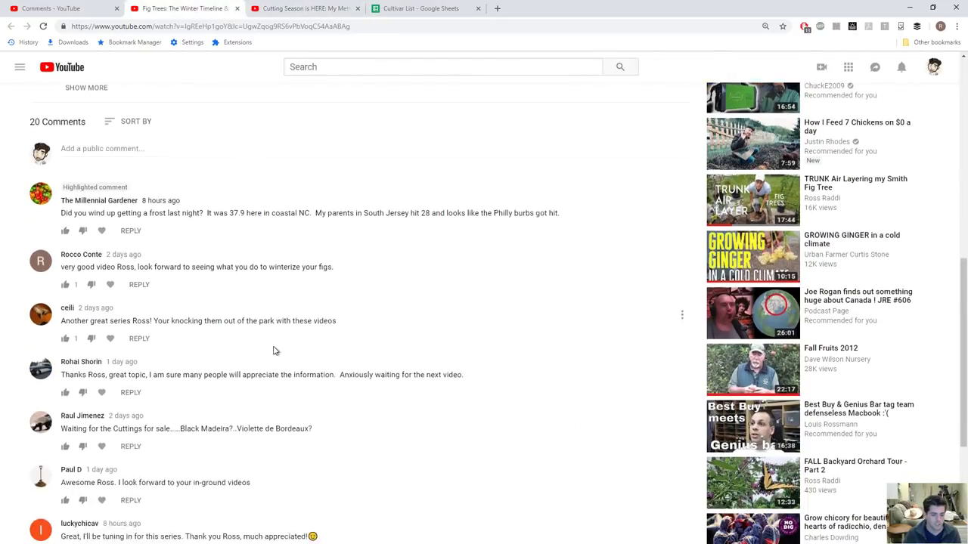
scroll(down, 3)
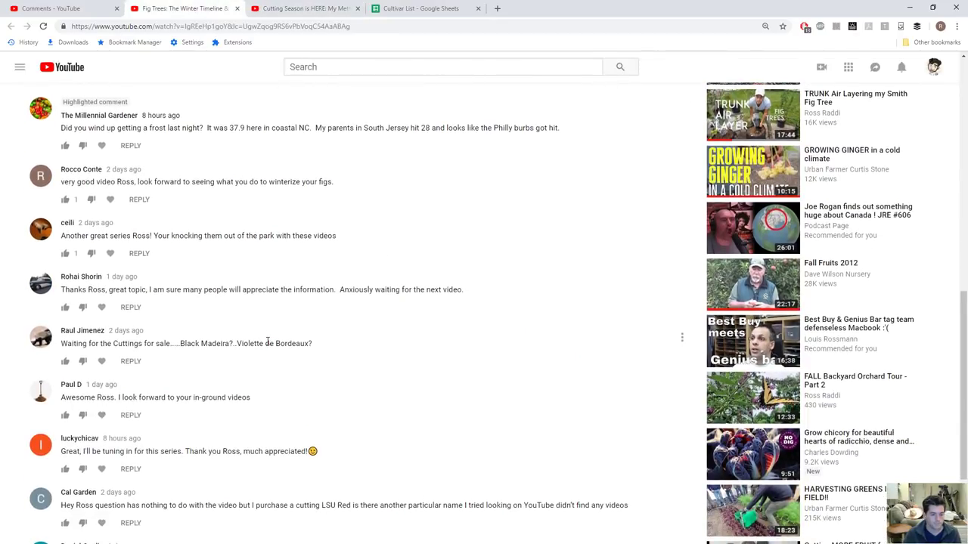
scroll(down, 3)
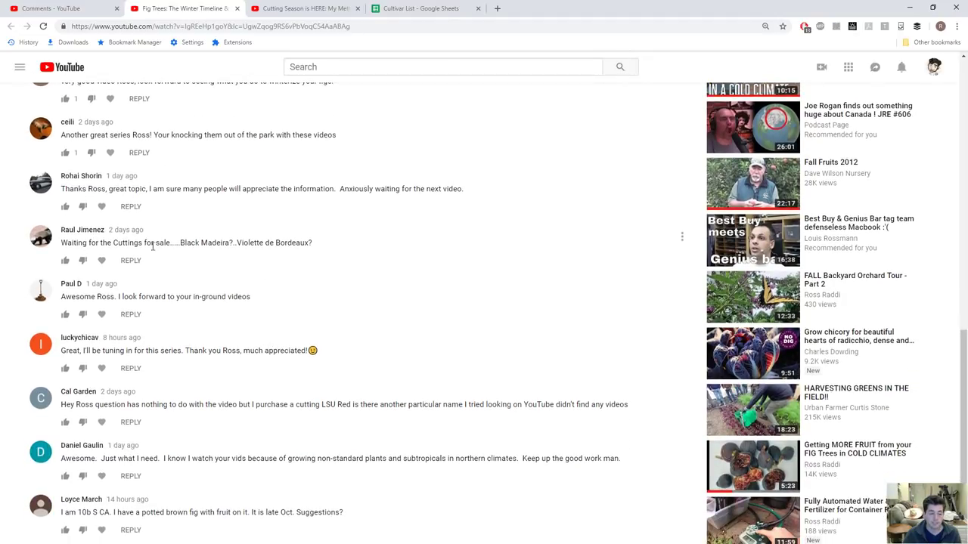
drag(180, 242, 312, 242)
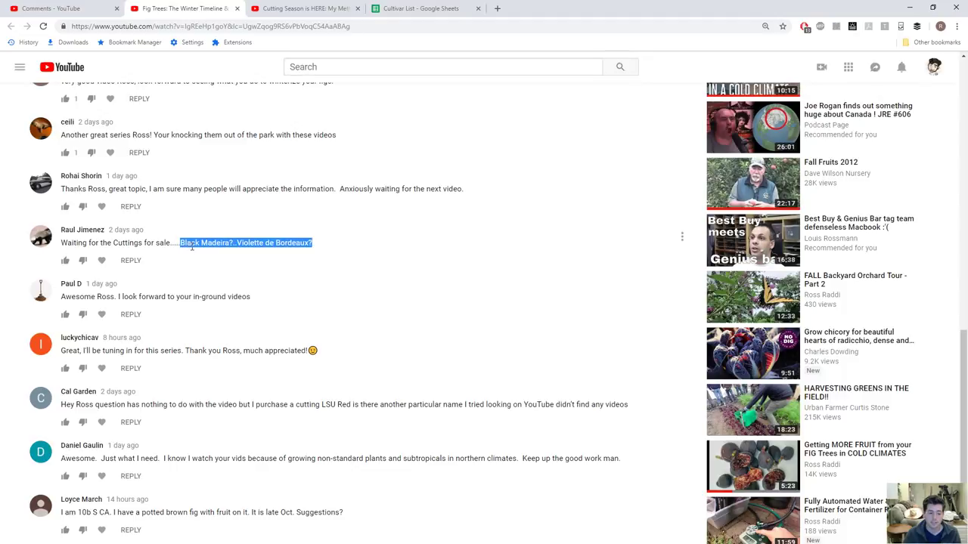
click(192, 242)
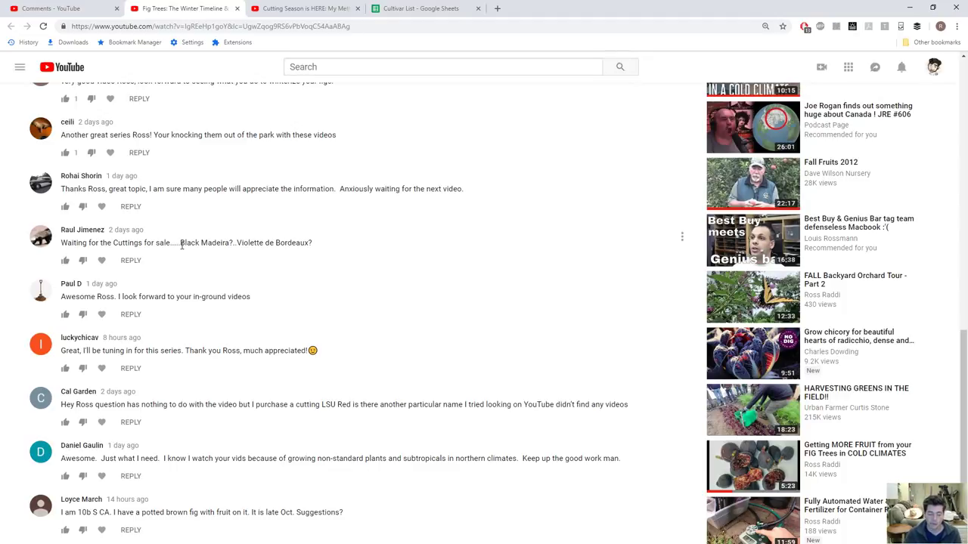
scroll(down, 3)
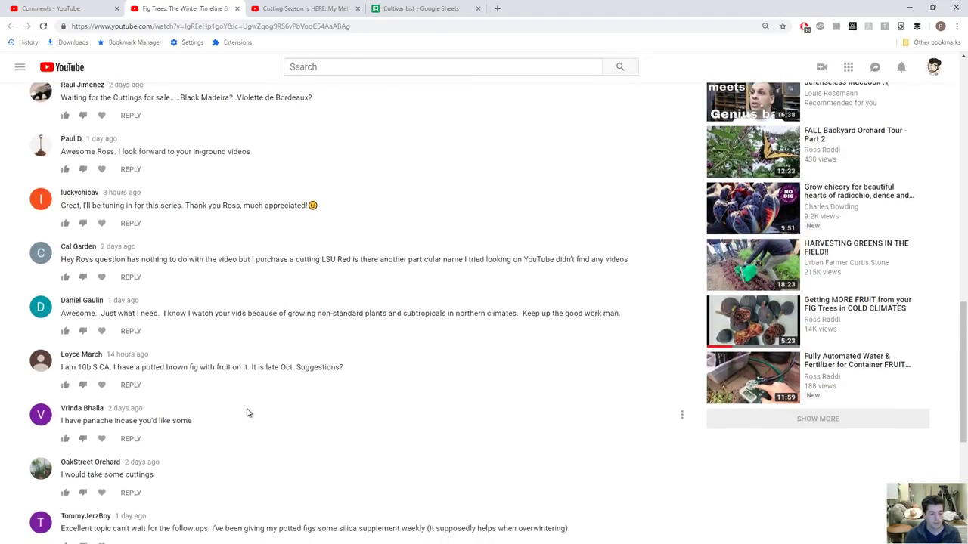
mouse_move(254, 409)
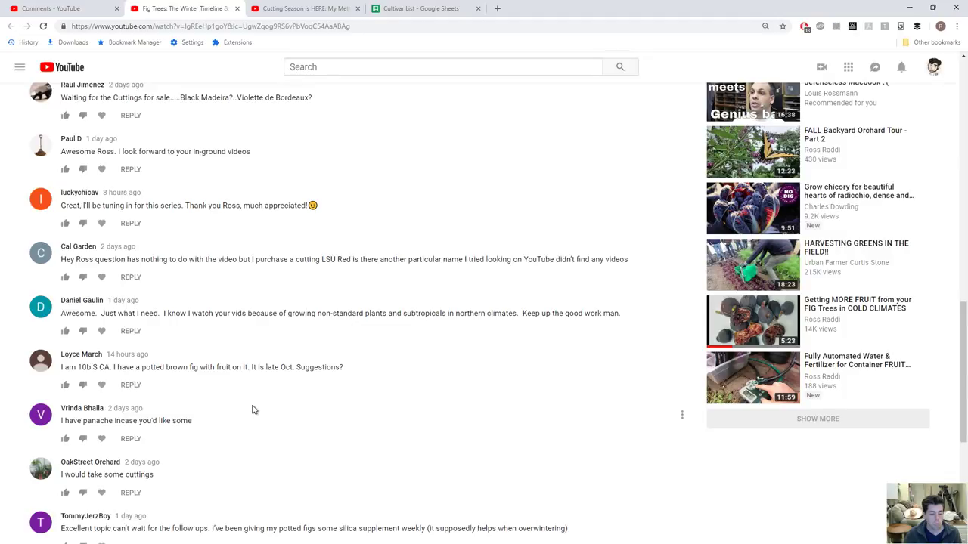
scroll(down, 3)
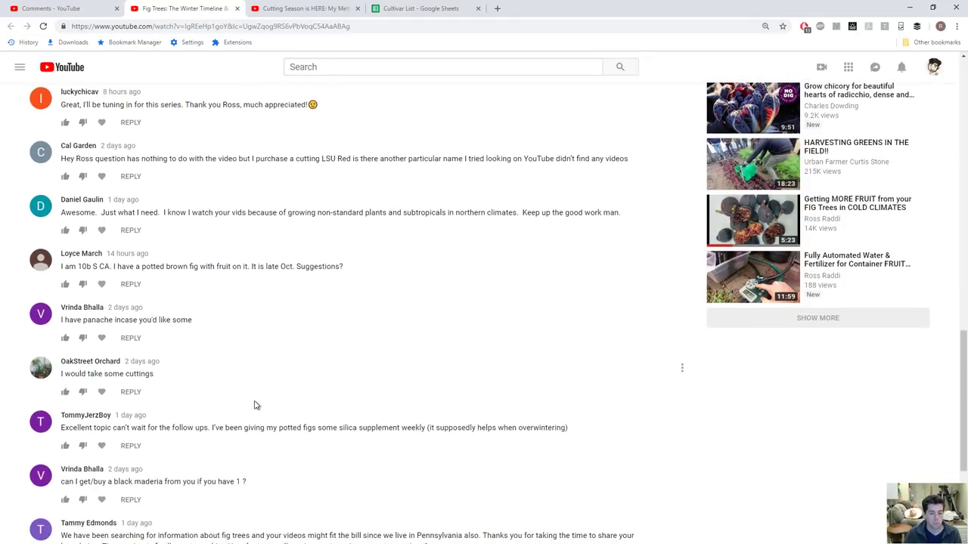
mouse_move(256, 402)
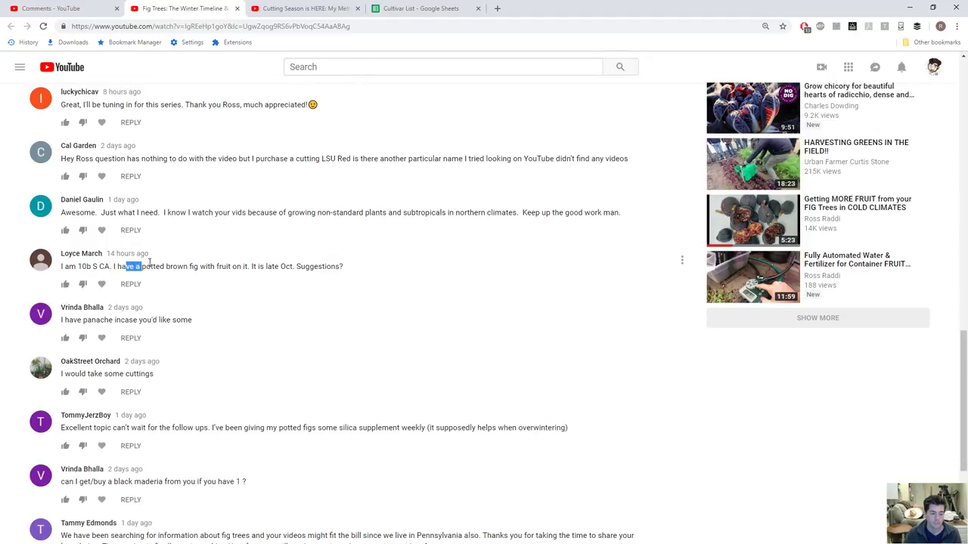
drag(127, 266, 259, 266)
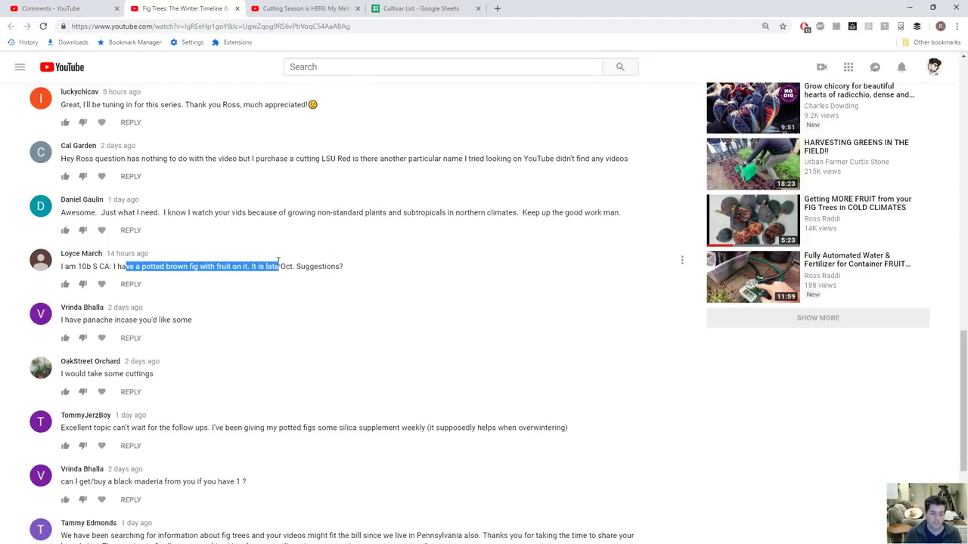
click(296, 266)
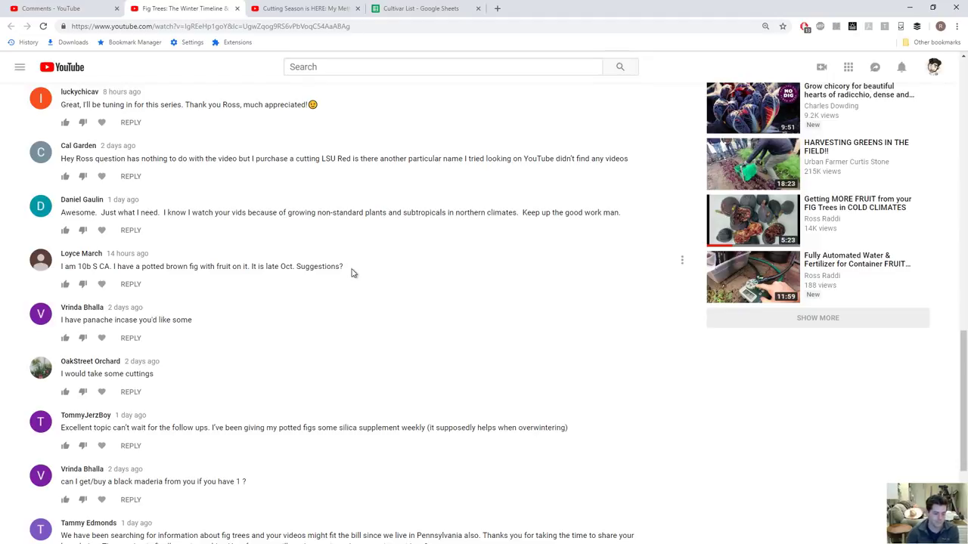
Step: Reach the viewer's unsubscribe complaint and the channel's reply beneath it
scroll(down, 3)
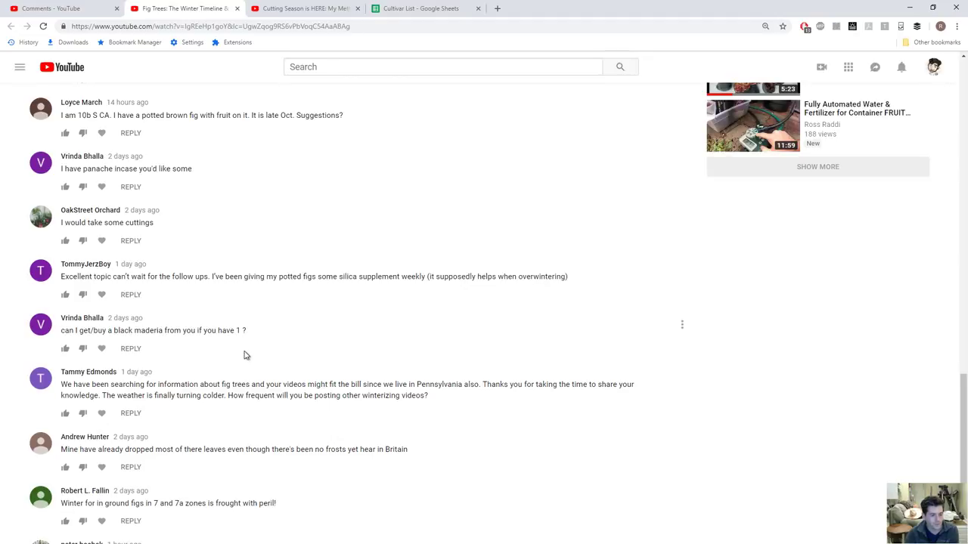
mouse_move(254, 354)
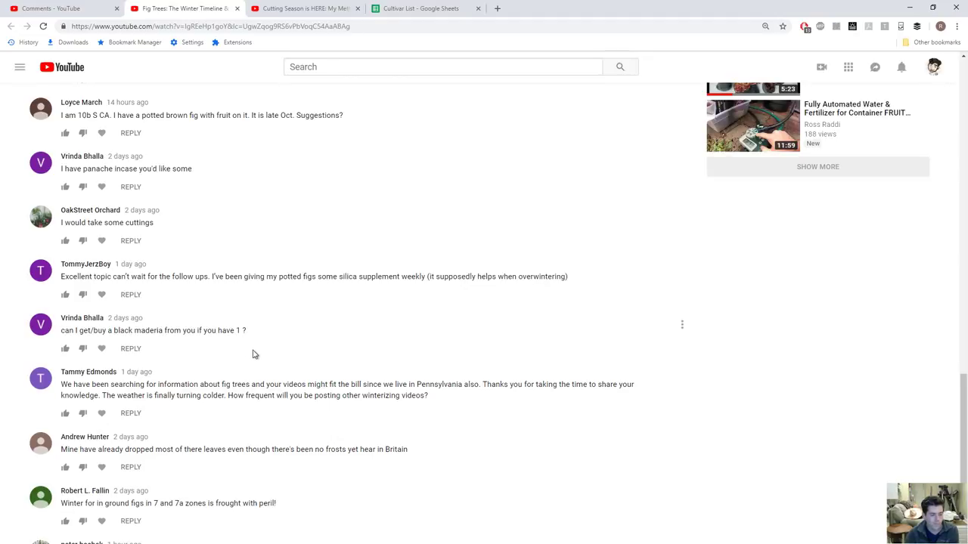
mouse_move(260, 351)
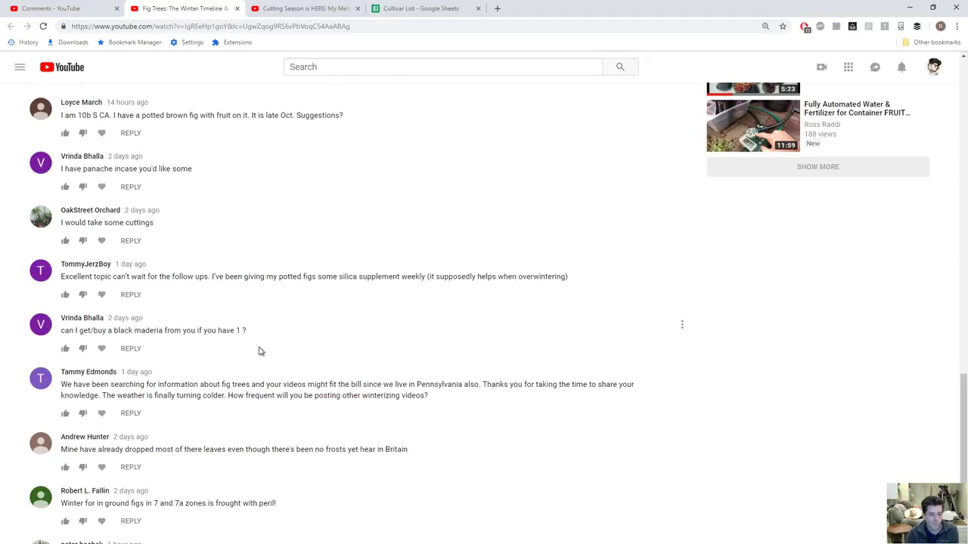
scroll(down, 3)
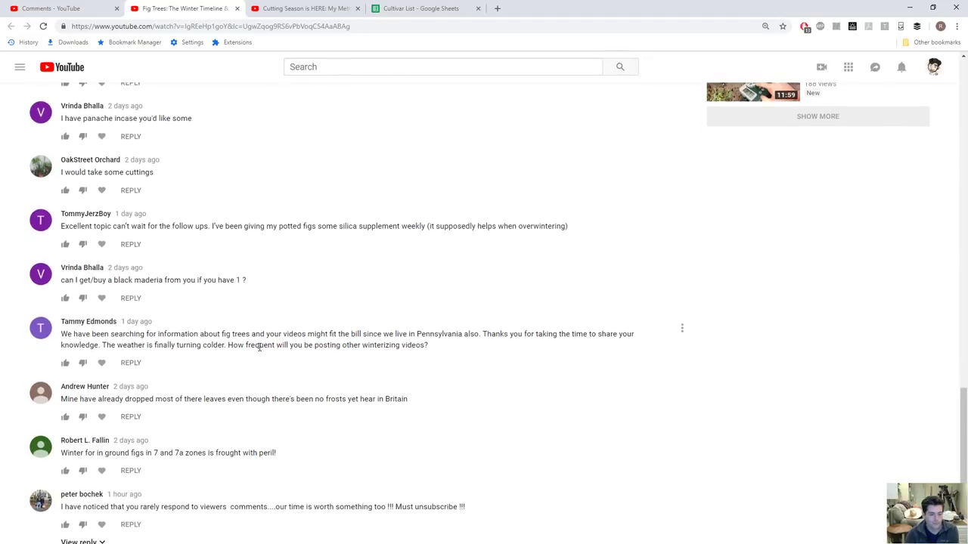
scroll(down, 3)
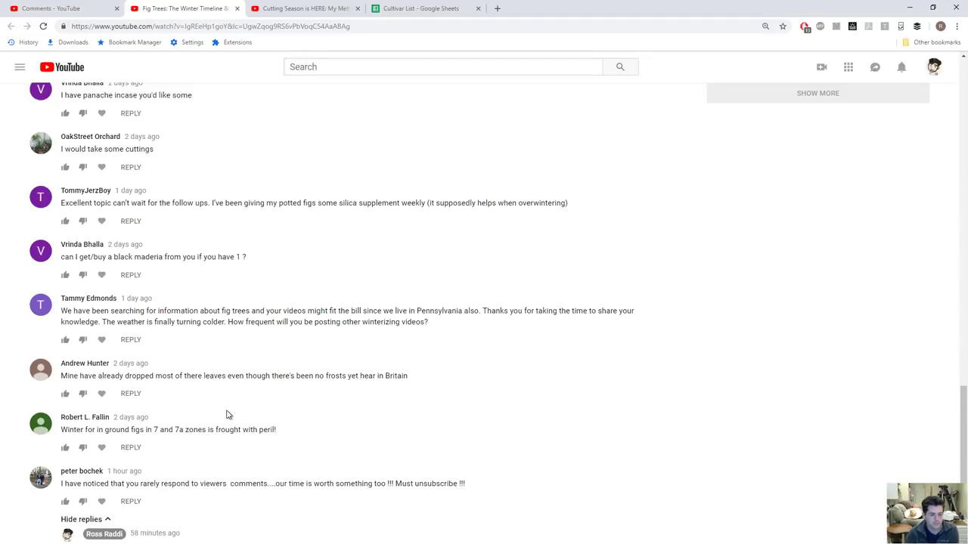
scroll(down, 3)
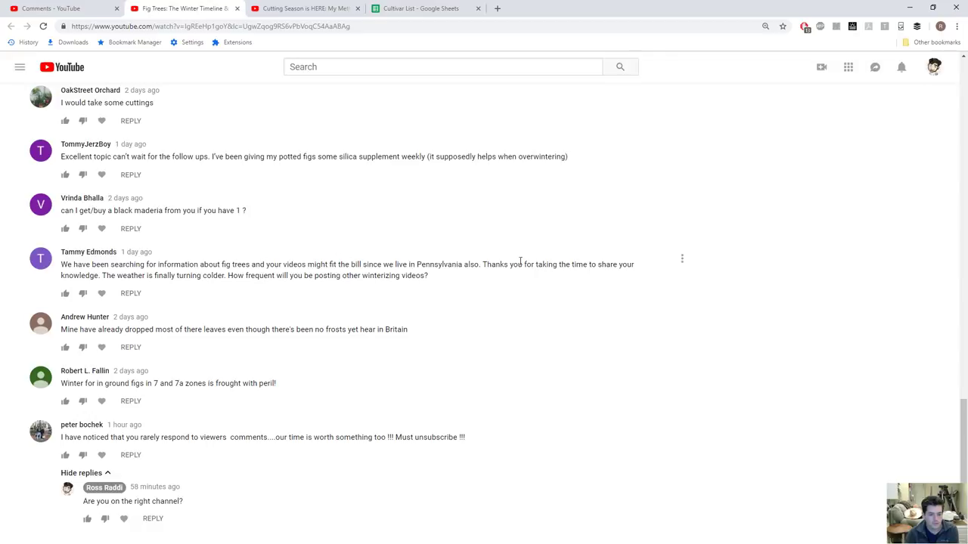
mouse_move(184, 281)
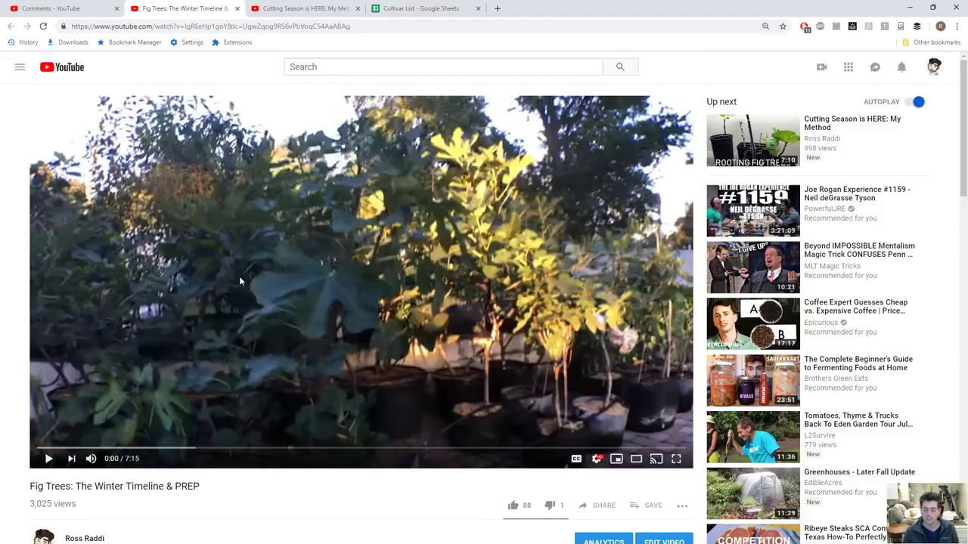
mouse_move(221, 277)
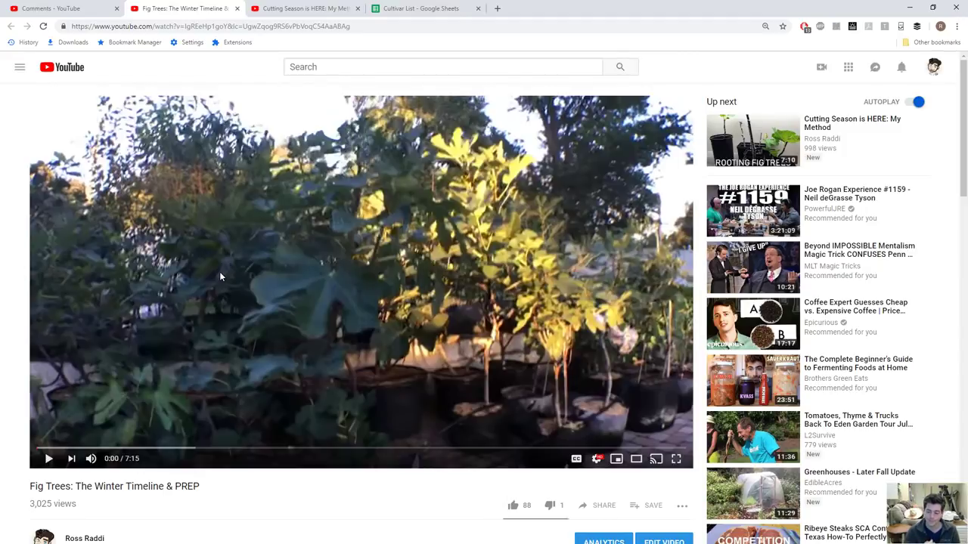
mouse_move(208, 299)
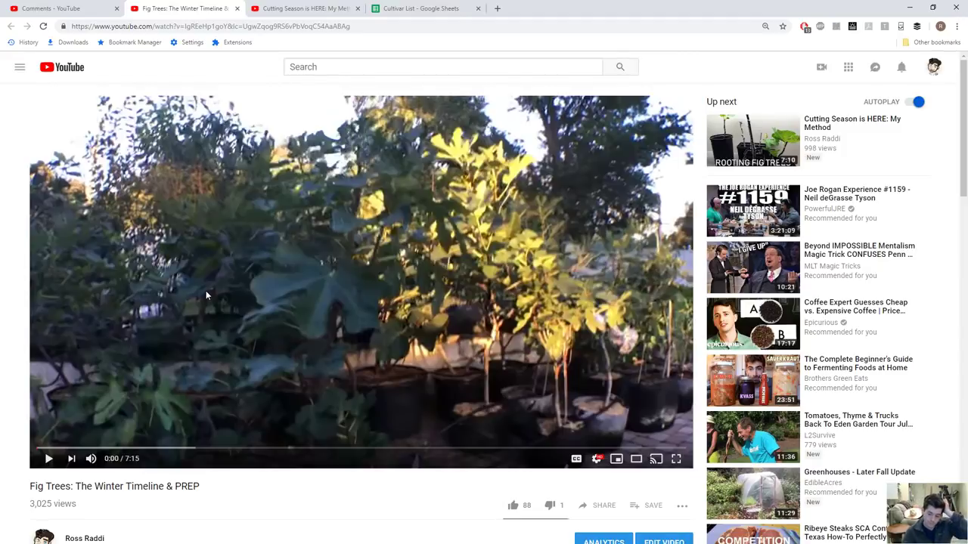
mouse_move(219, 261)
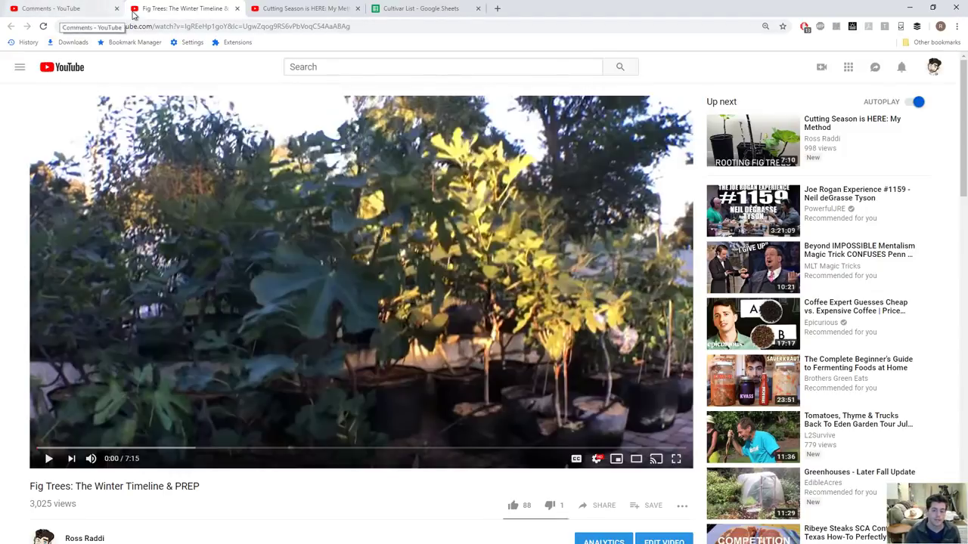
click(22, 66)
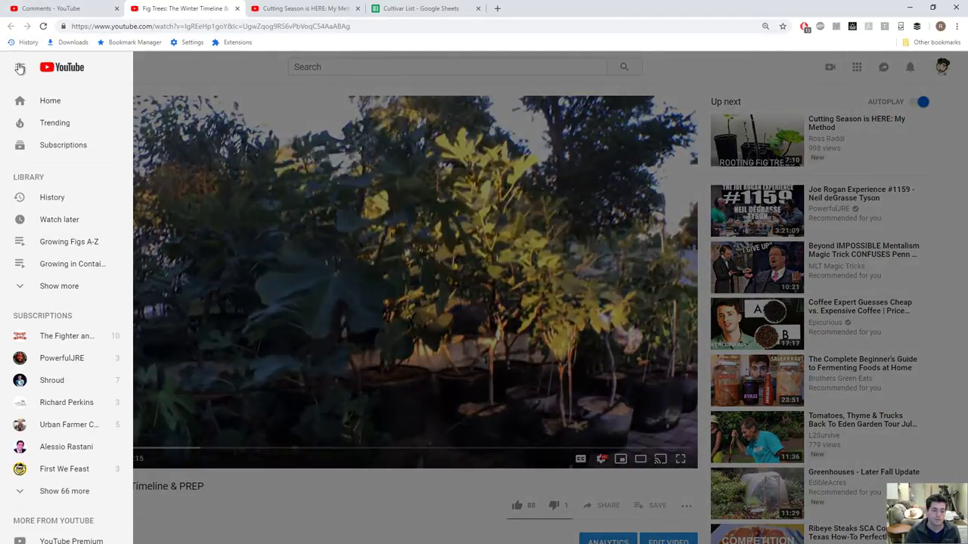
Step: Go to the Ross Raddi channel page and search its videos for overwintering
click(942, 66)
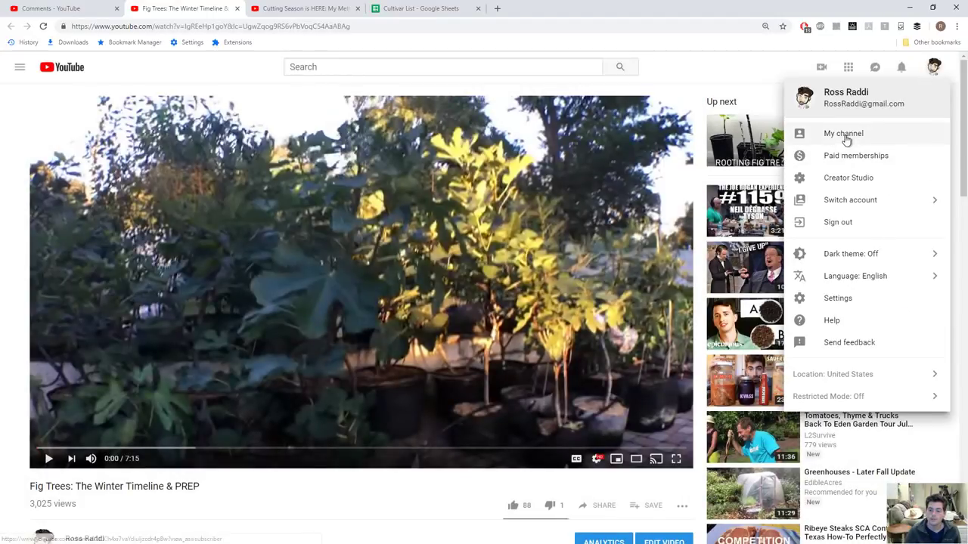
click(843, 133)
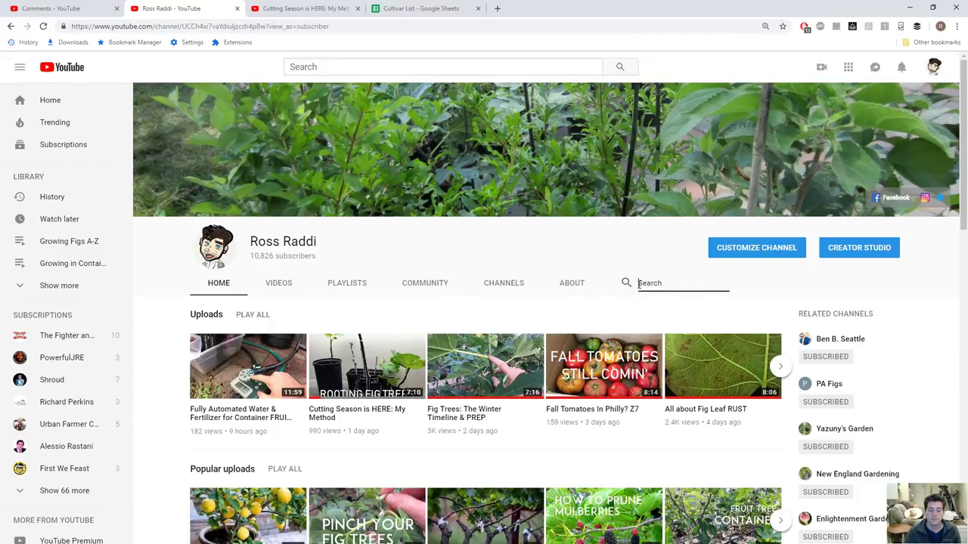
text(ovef)
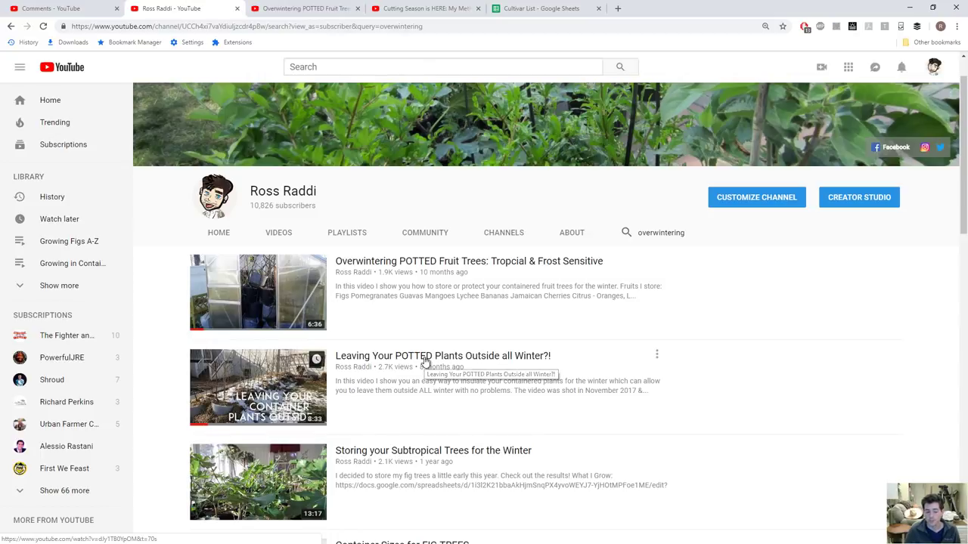
right_click(439, 355)
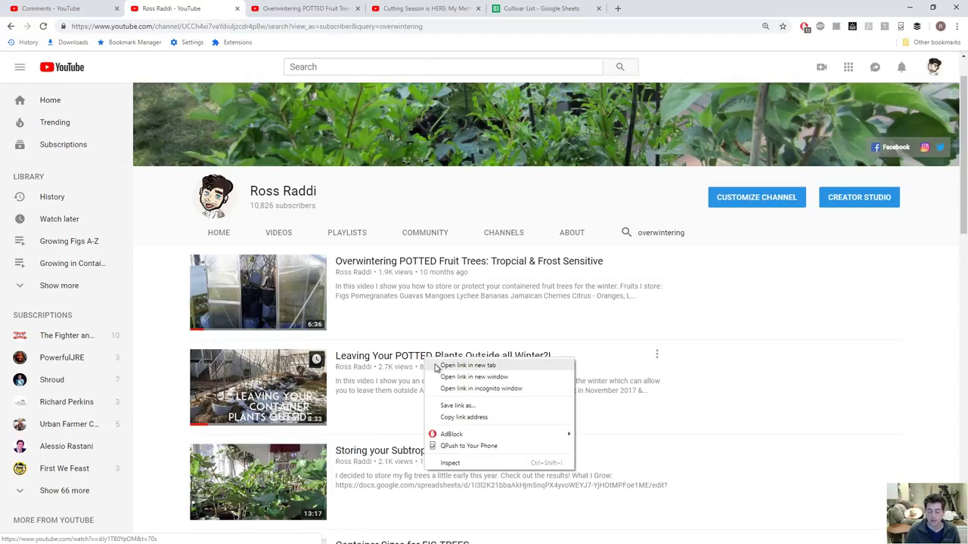
click(468, 365)
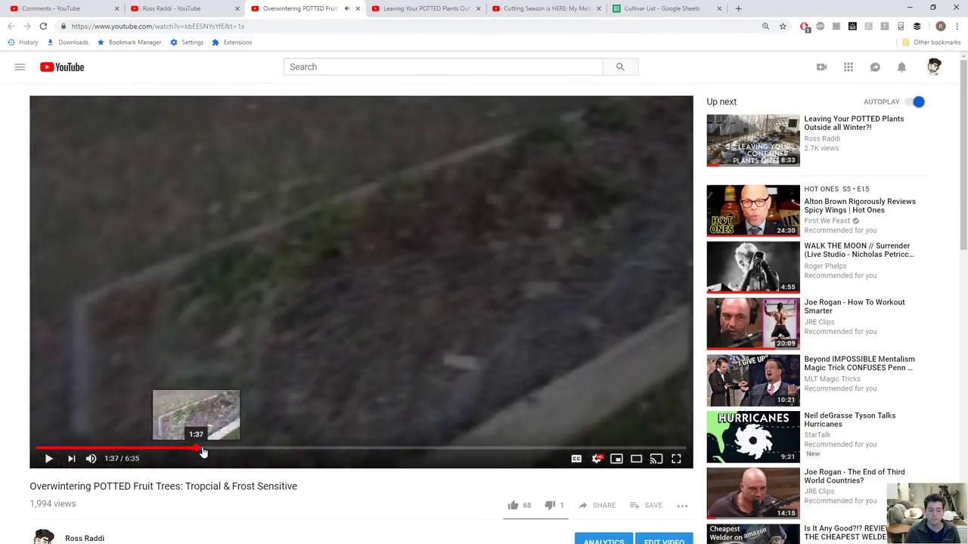
click(203, 449)
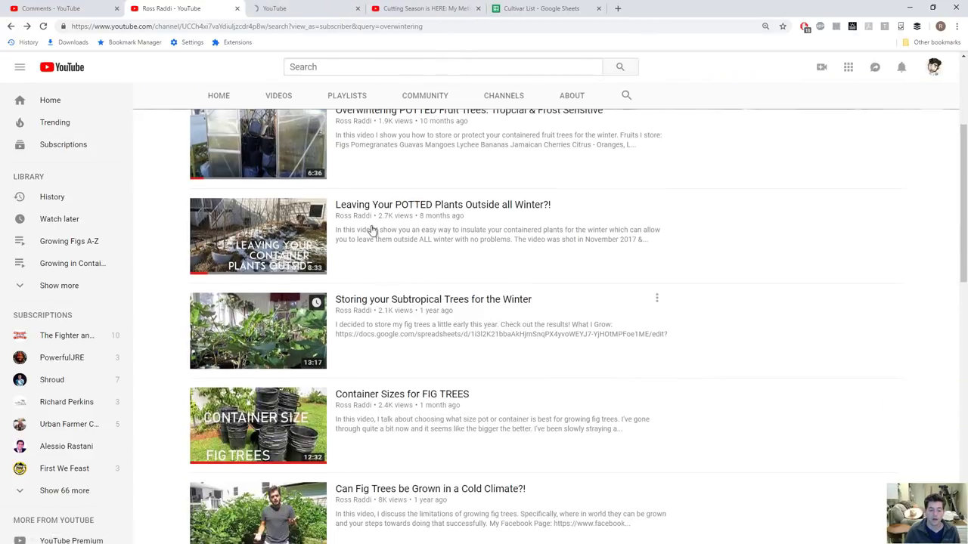
click(422, 300)
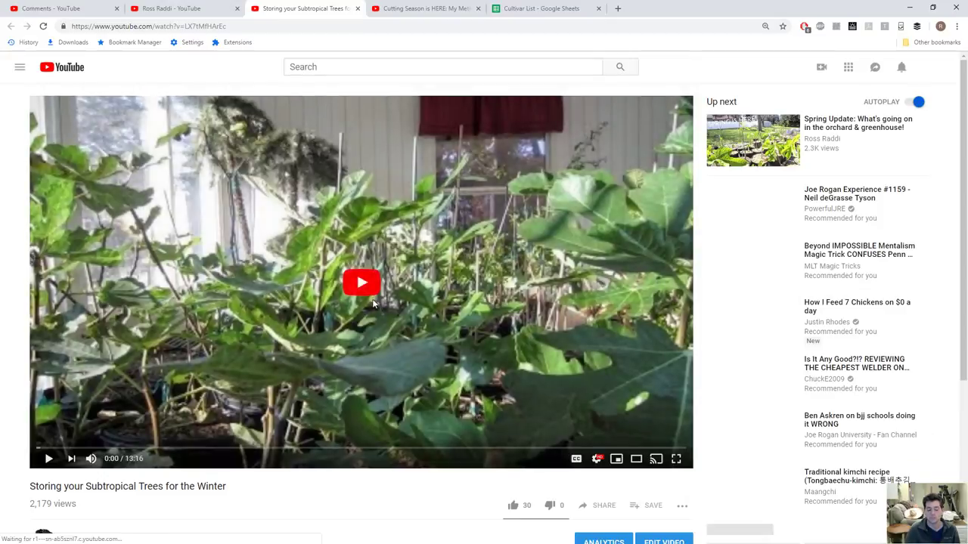
click(361, 283)
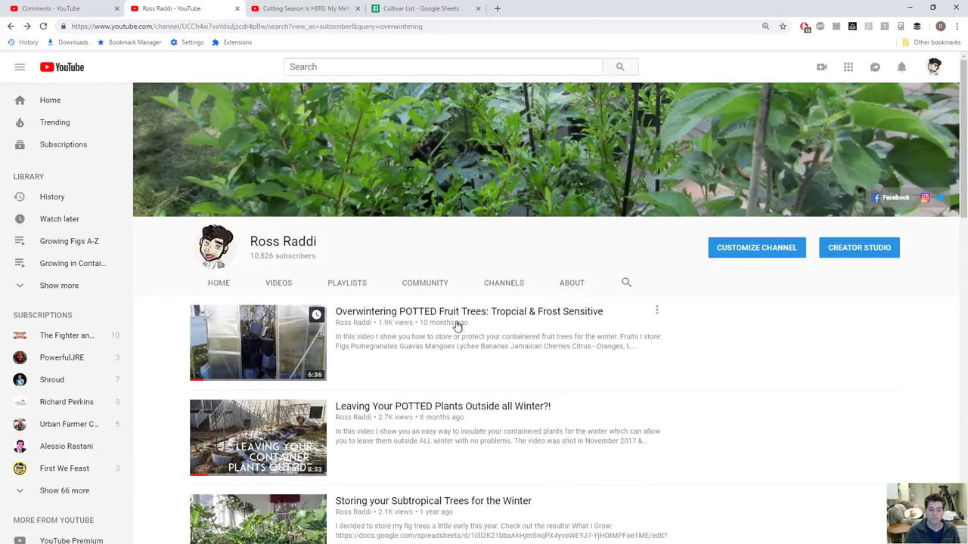
Step: Search the Ross Raddi channel for 'pruning' and skim the Pruning CONTAINER Fig Trees video
text(pr)
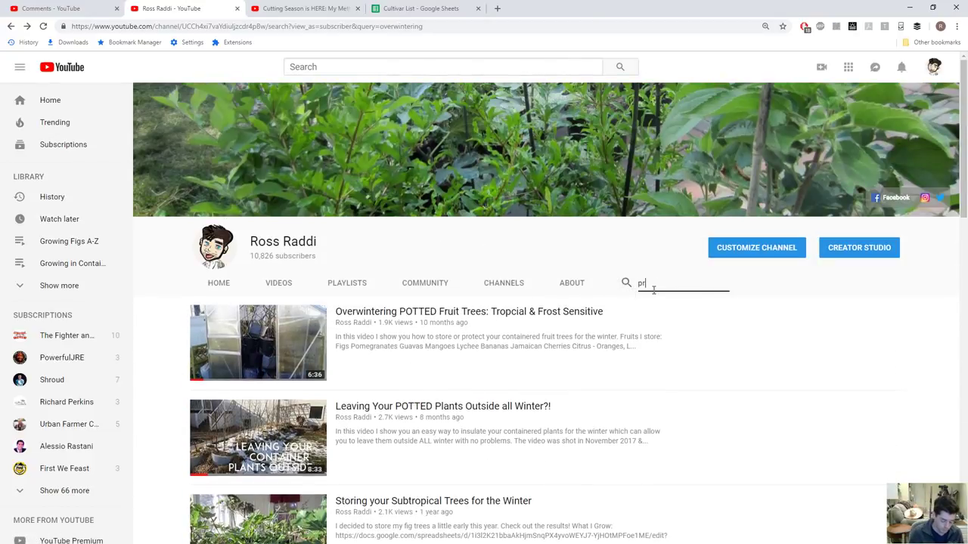
text(pruning)
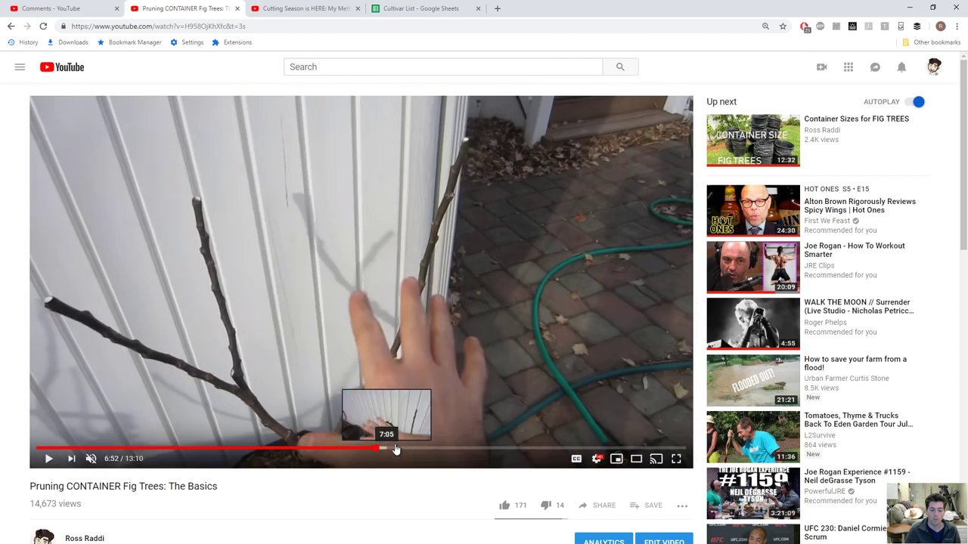
click(48, 459)
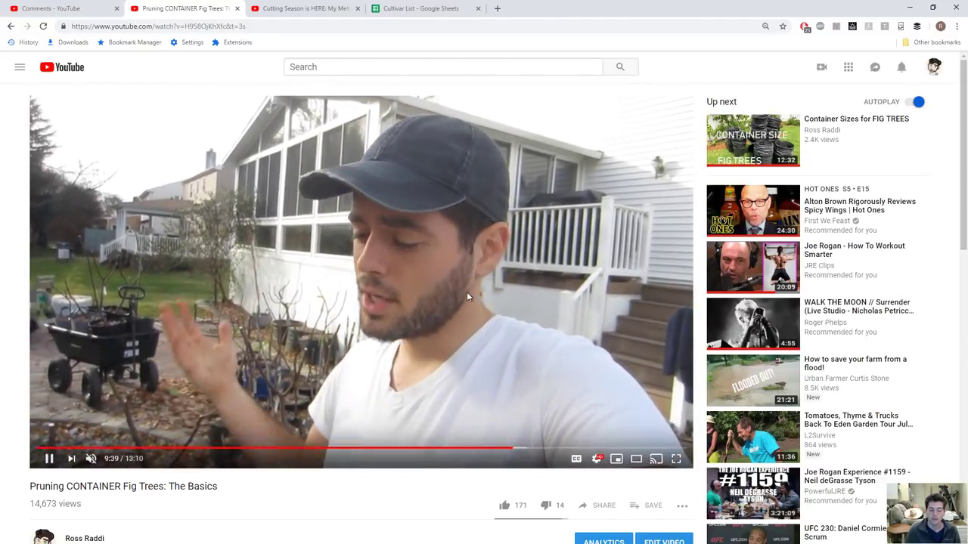
click(48, 459)
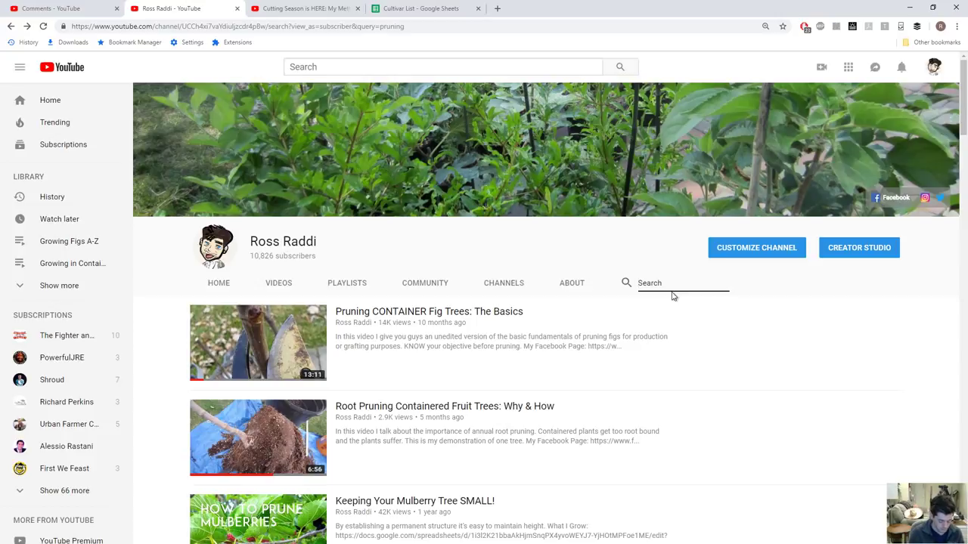
Step: Search 'my most important tip', watch that Productive Fig Trees video briefly, then return to the Cutting Season comments
text(my most importan)
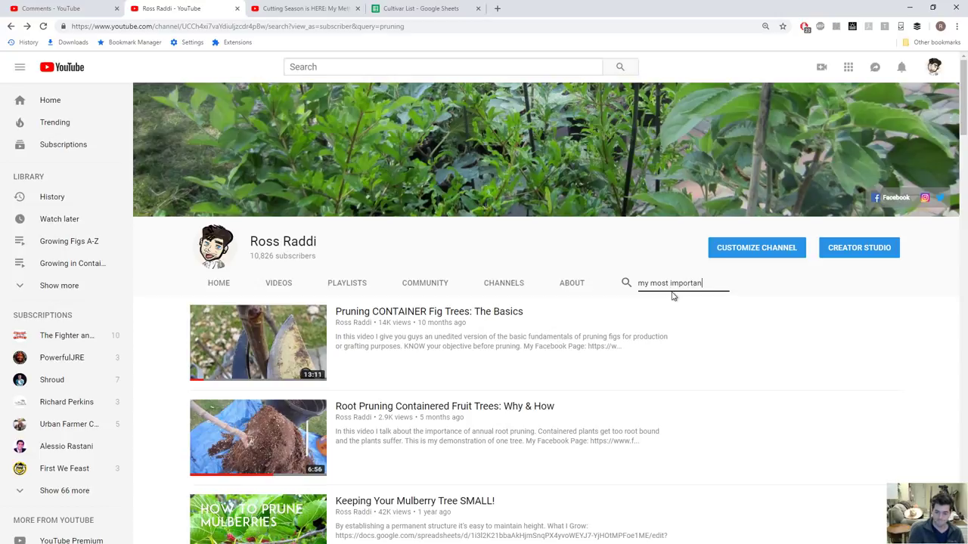
key(Enter)
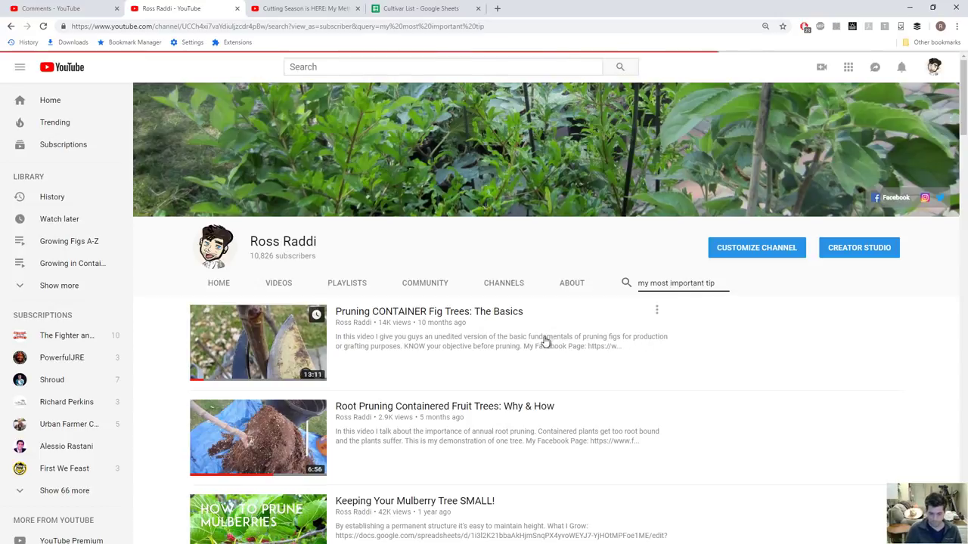
click(257, 341)
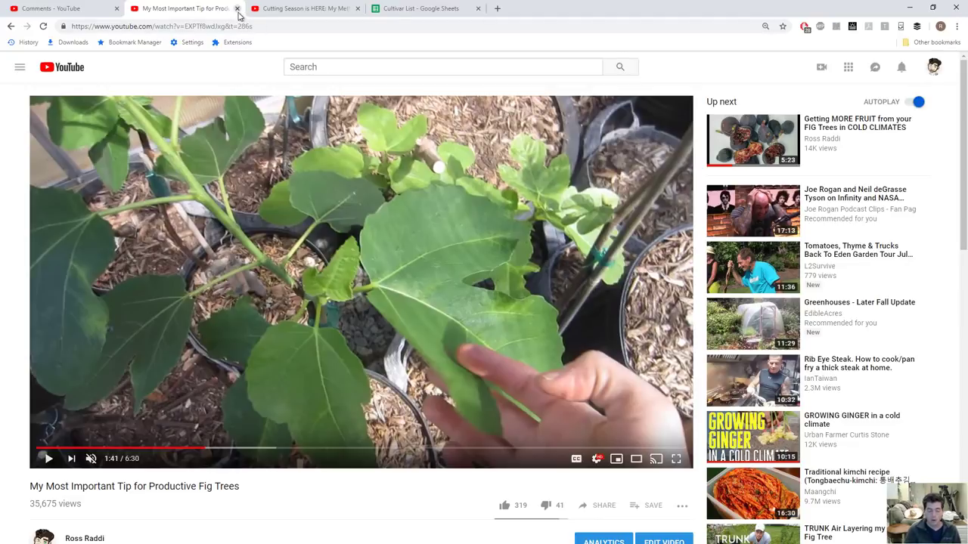
click(245, 10)
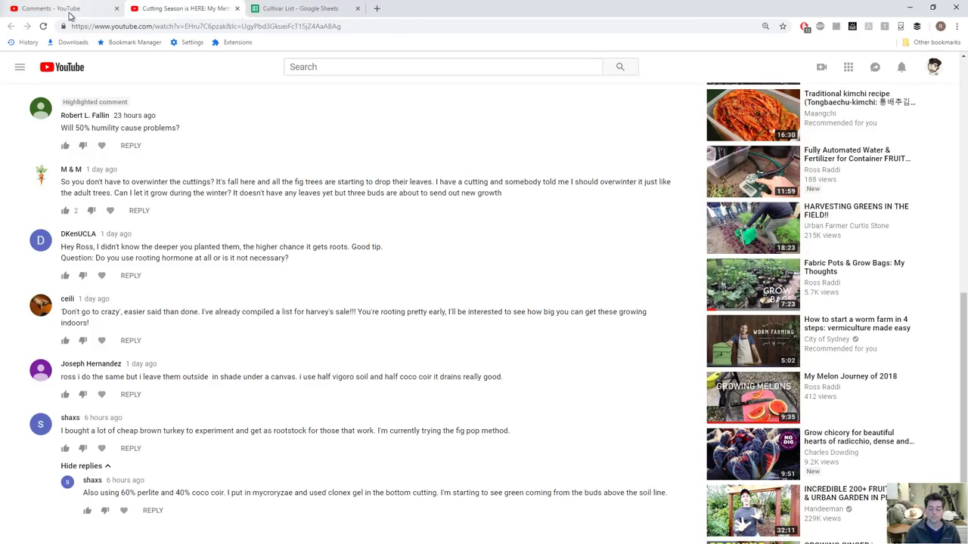